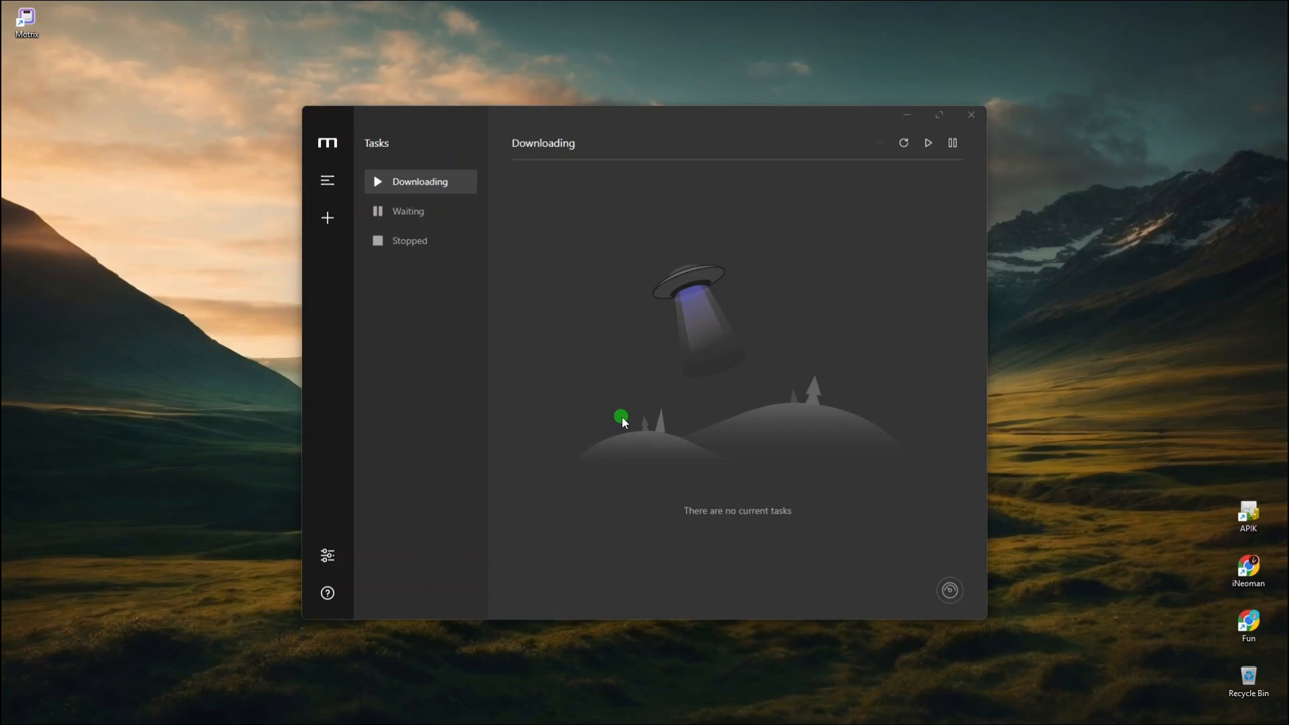
{"action": "mouse_move", "coordinate": [841, 581]}
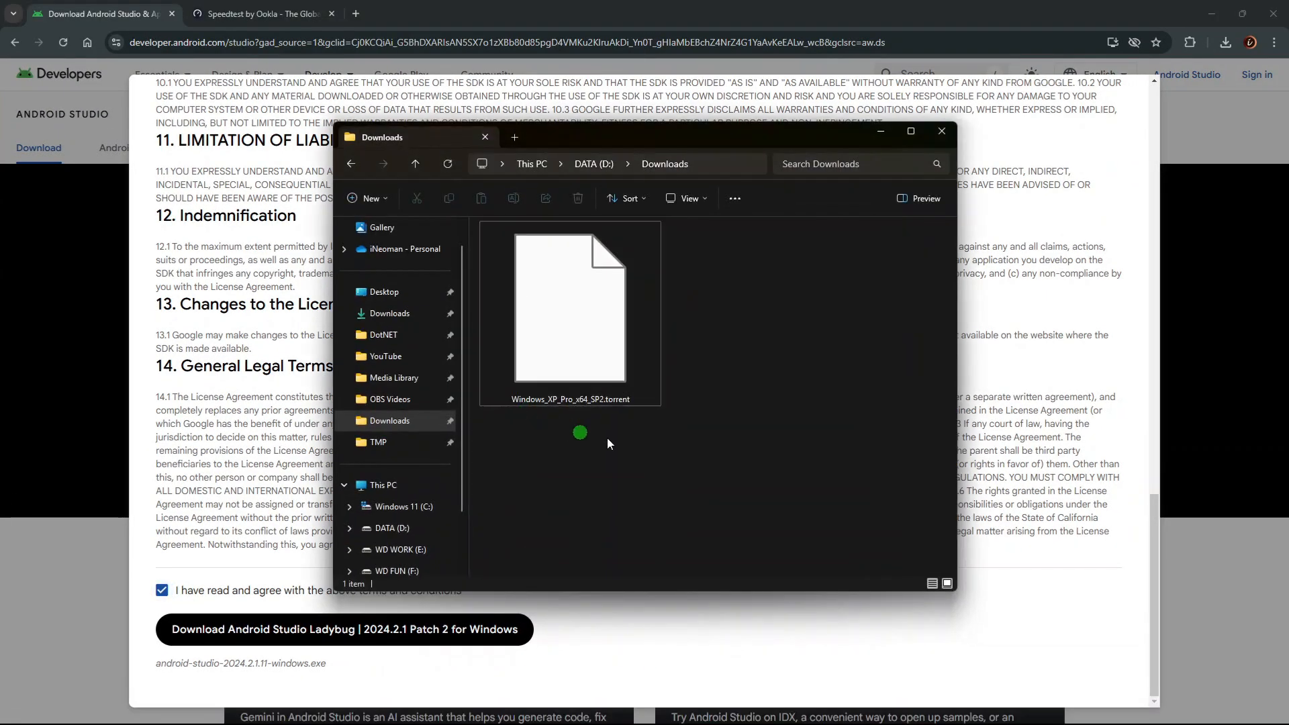
{"action": "mouse_move", "coordinate": [883, 137]}
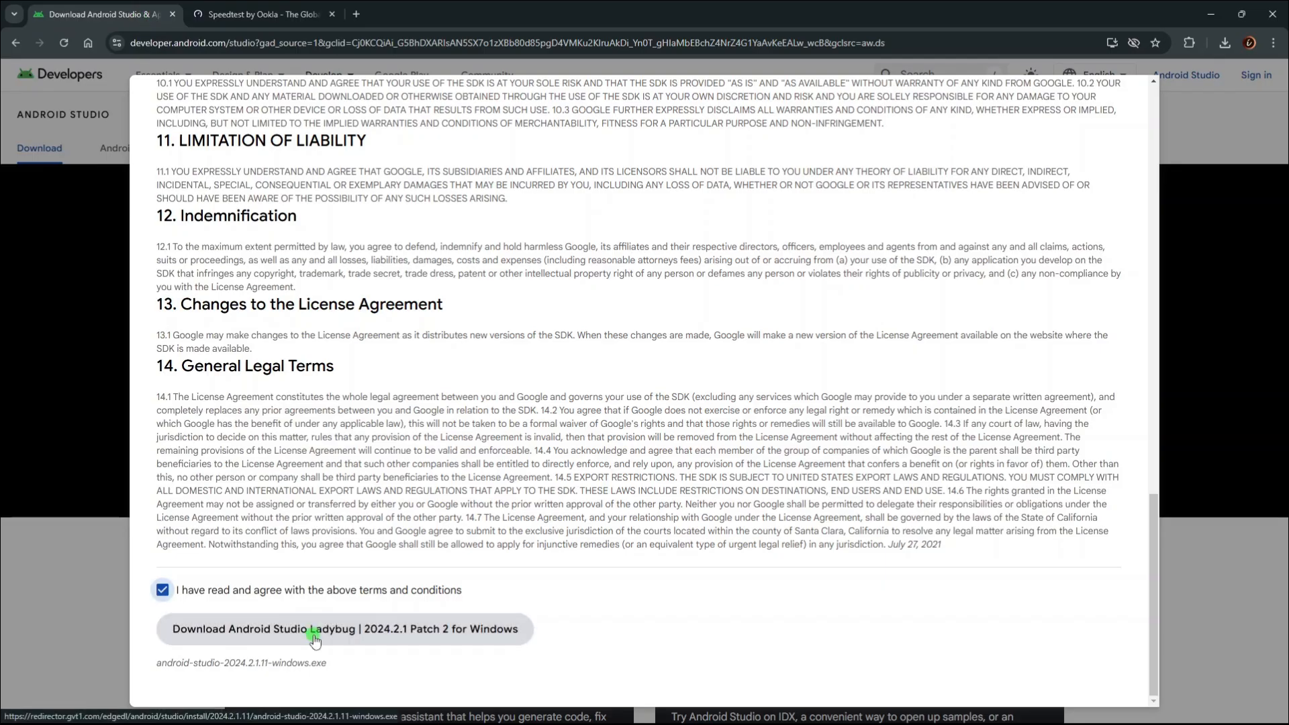
Start the Android Studio Ladybug download in Chrome so Motrix captures it
{"action": "left_click", "coordinate": [342, 629]}
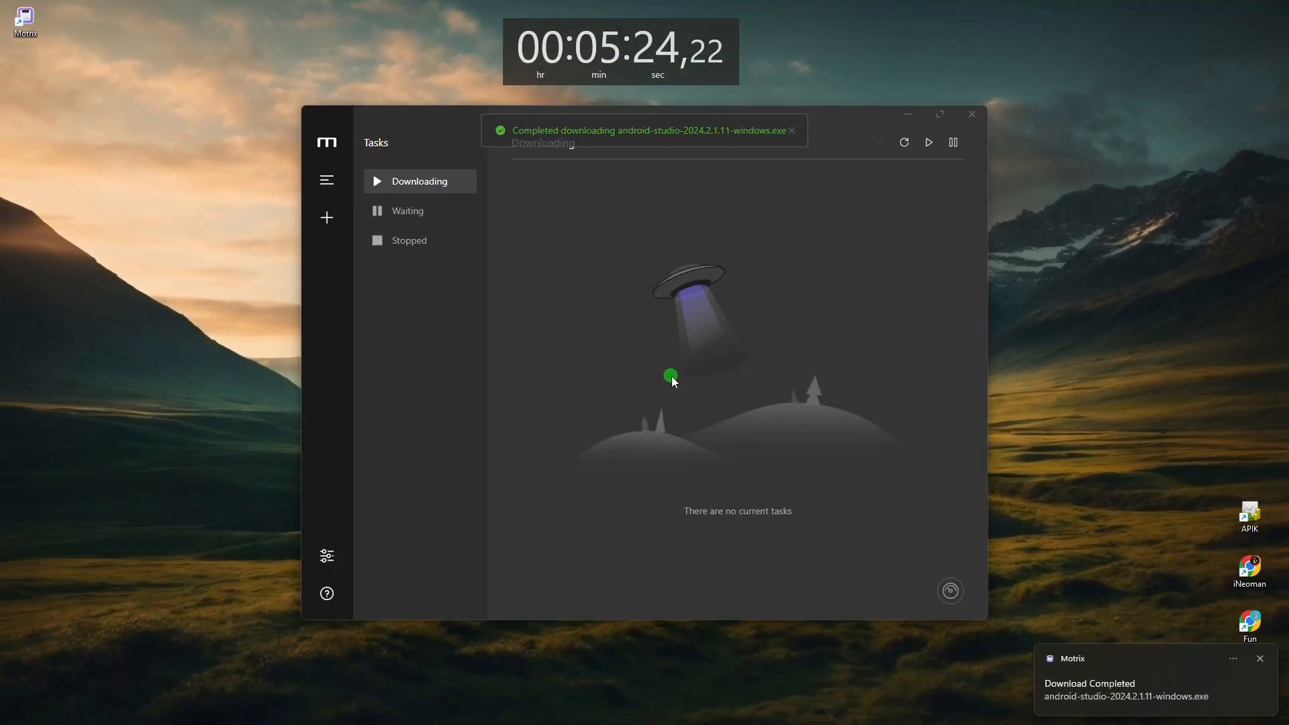
Dismiss the completion notifications once the Android Studio installer finishes downloading
{"action": "left_click", "coordinate": [791, 130]}
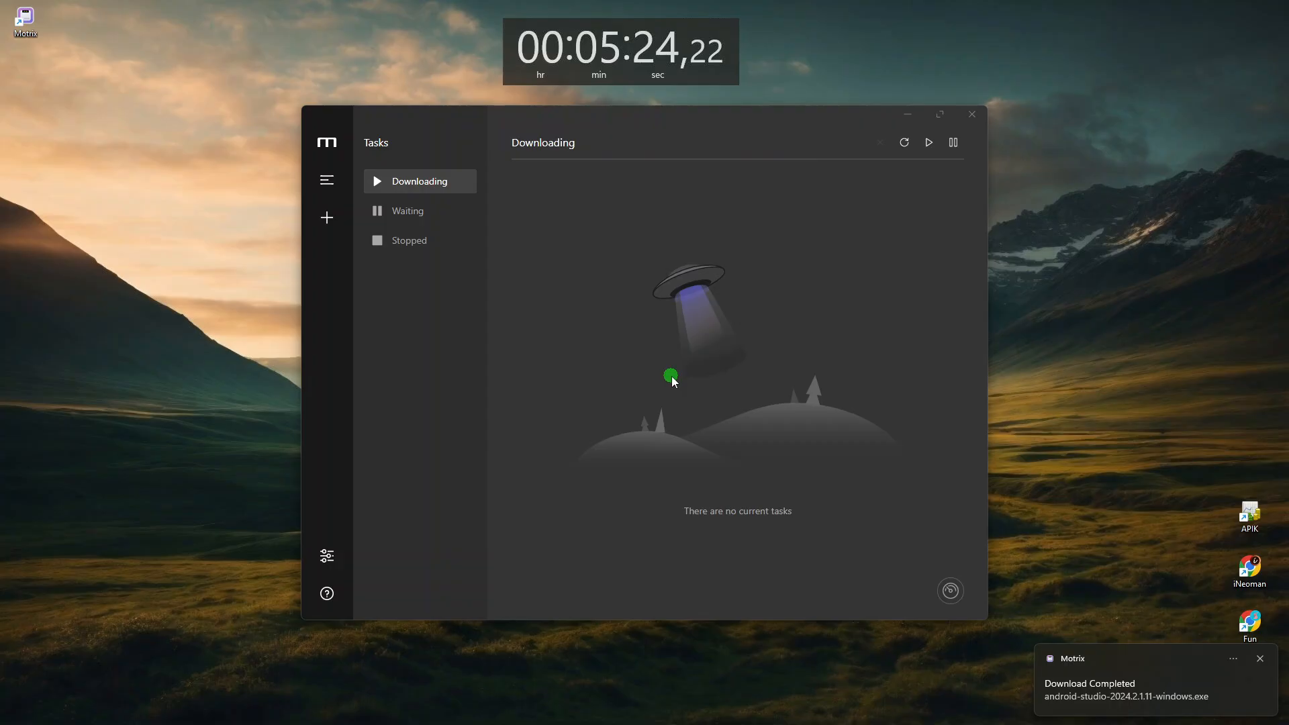
{"action": "left_click", "coordinate": [1259, 658]}
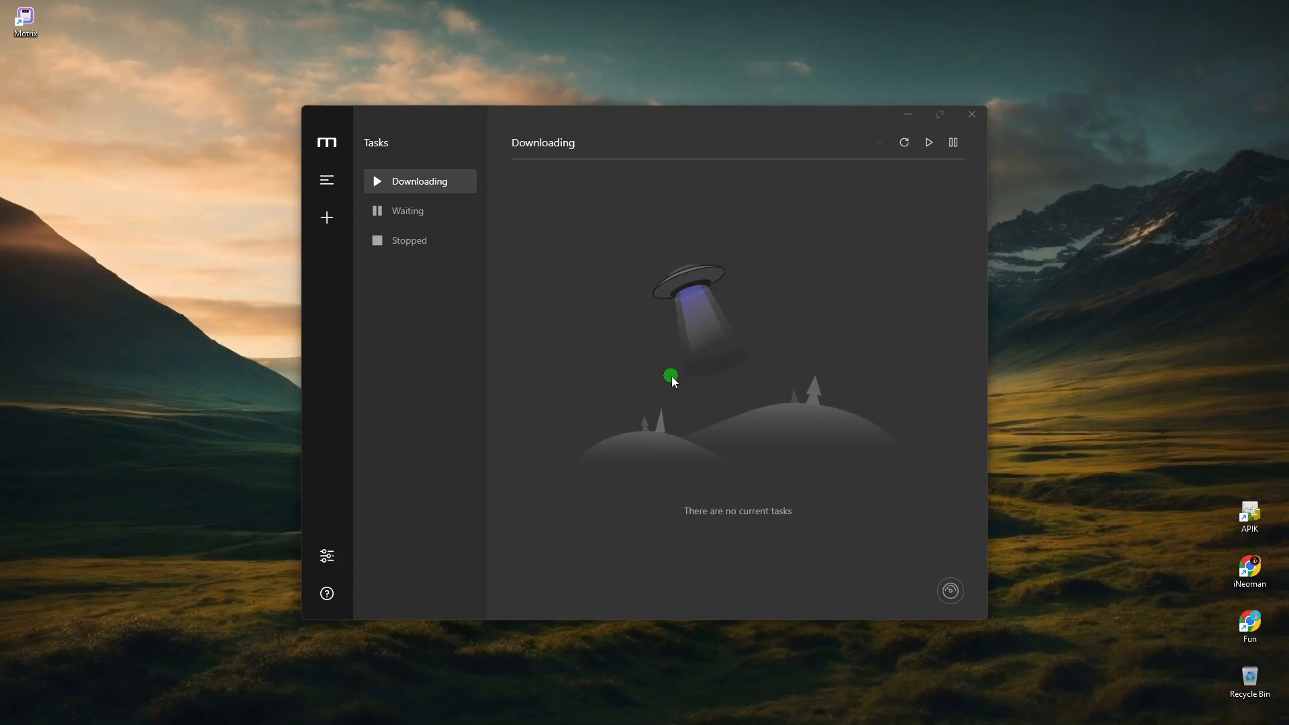
Submit the Windows_XP_Pro_x64_SP2.torrent for download, let it complete, and close Motrix
{"action": "left_click", "coordinate": [325, 217]}
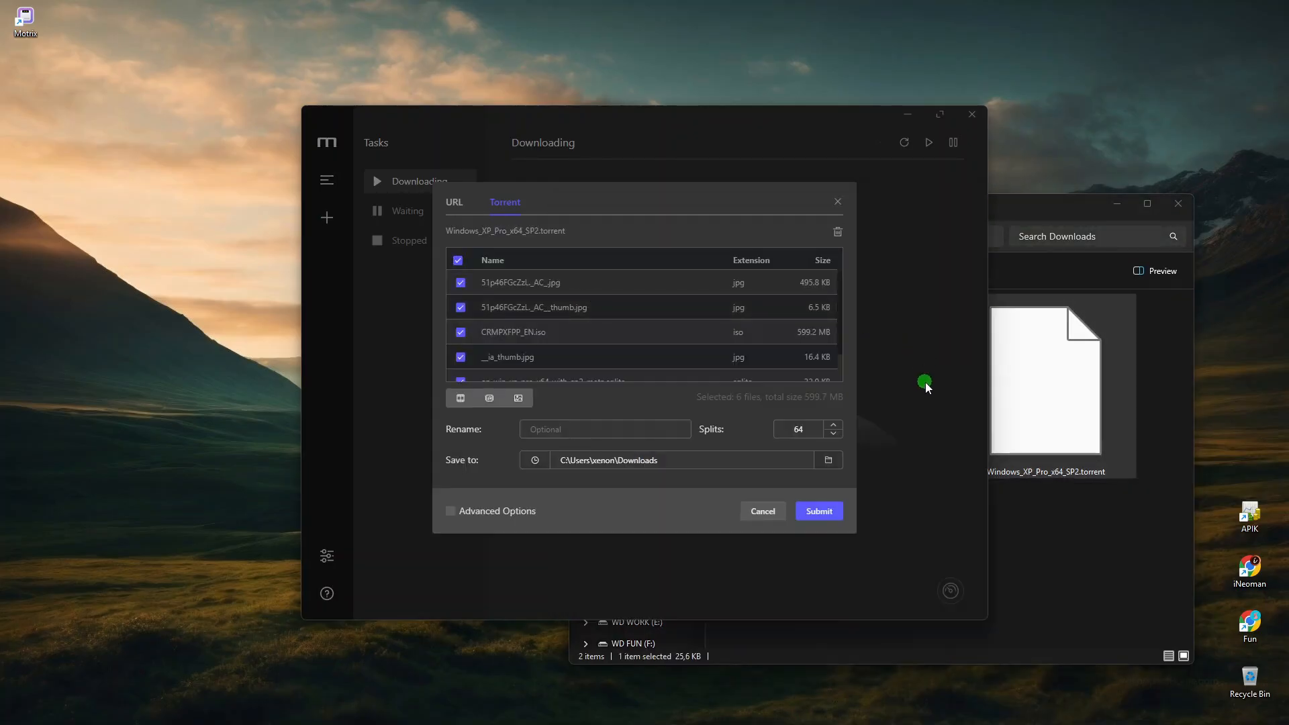
{"action": "left_click", "coordinate": [818, 510]}
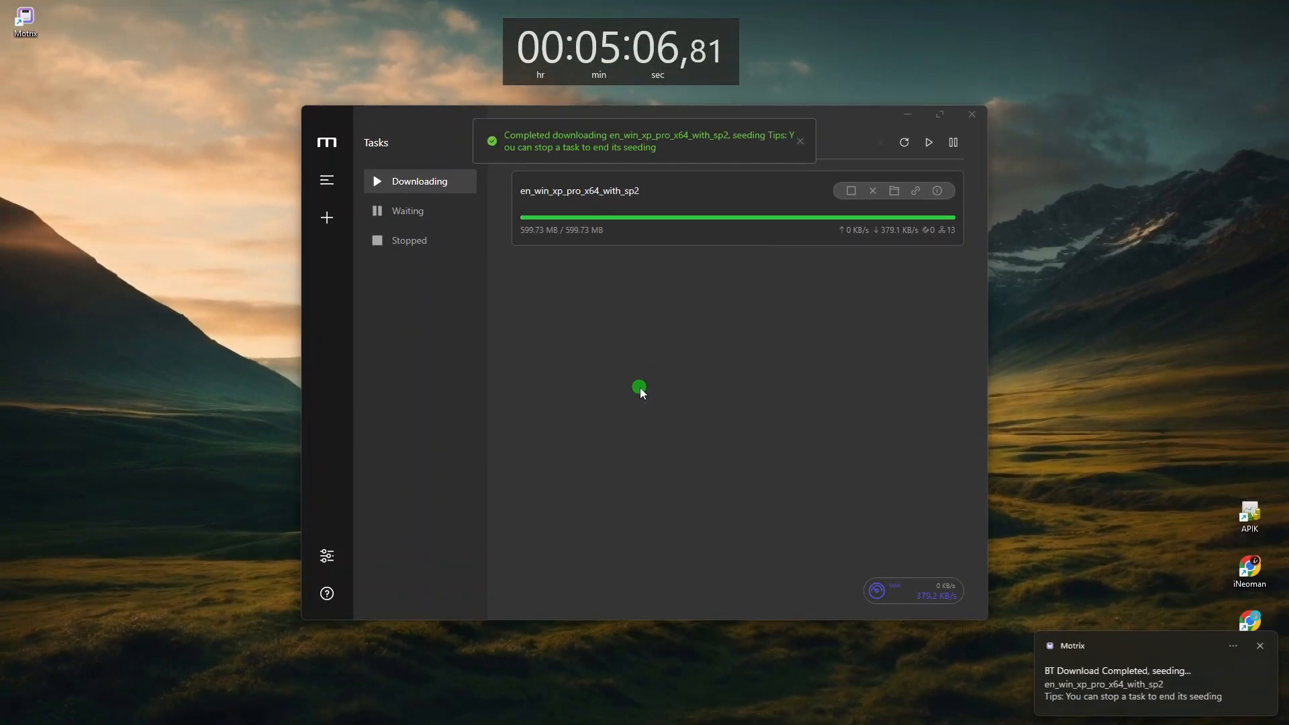
{"action": "left_click", "coordinate": [798, 141]}
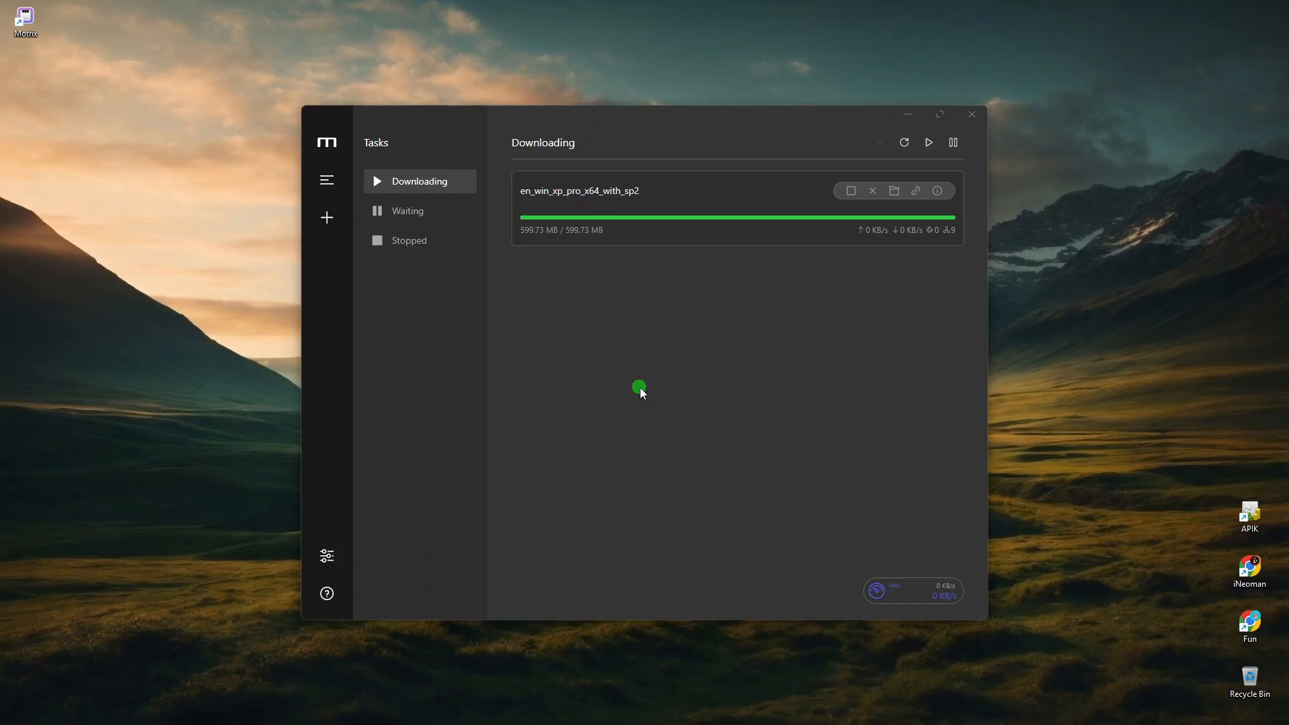
{"action": "left_click", "coordinate": [971, 113]}
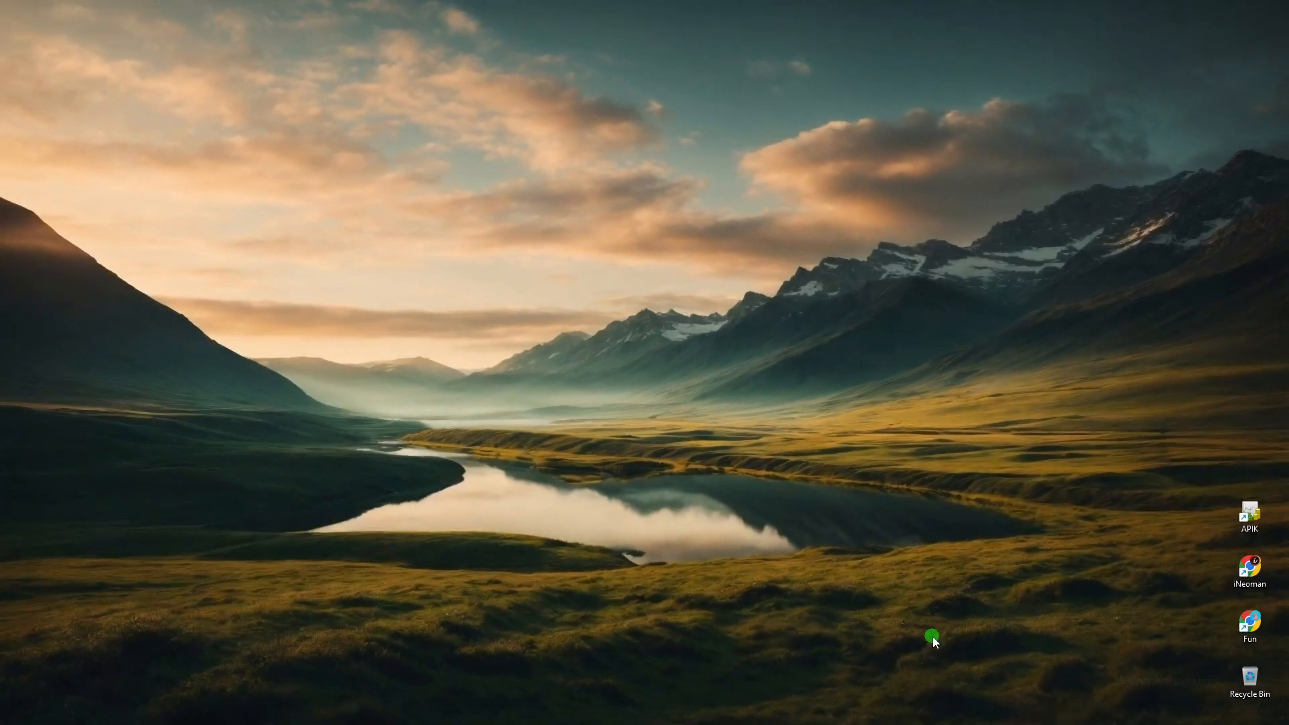
{"action": "mouse_move", "coordinate": [894, 666]}
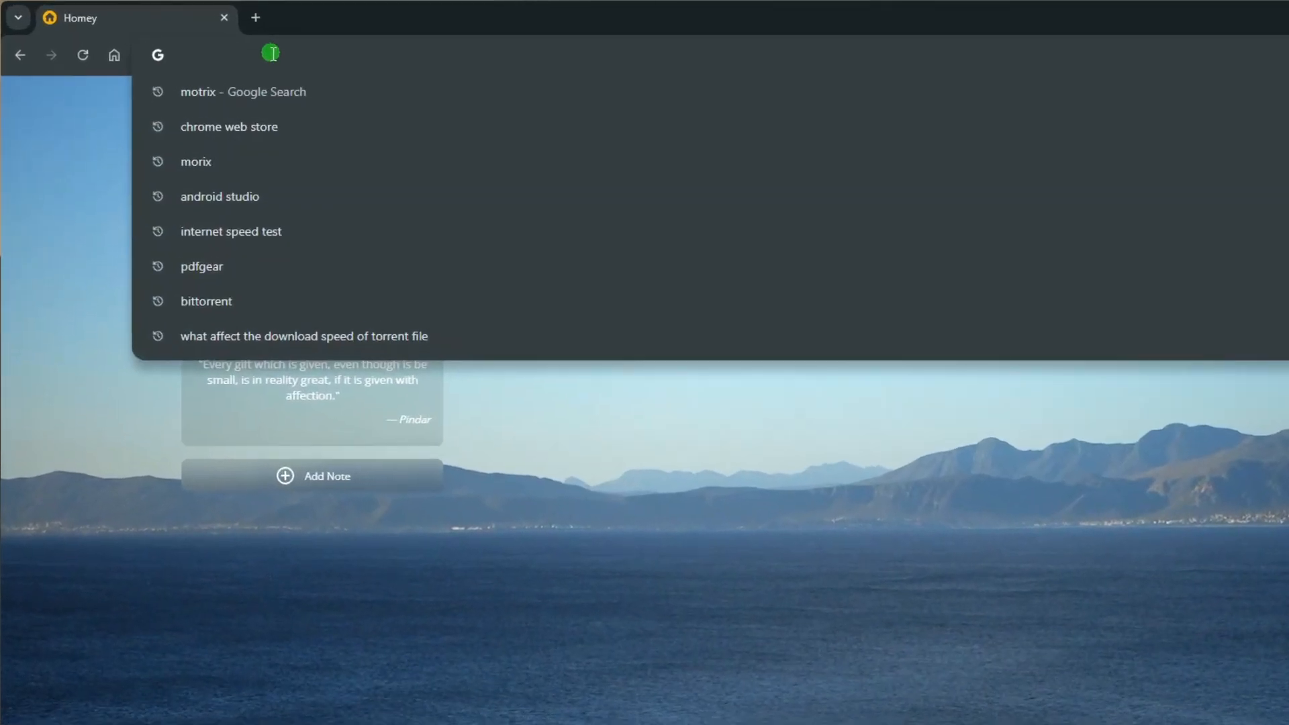
Search Google for 'motrix' and go to the motrix.app result
{"action": "left_click", "coordinate": [242, 91]}
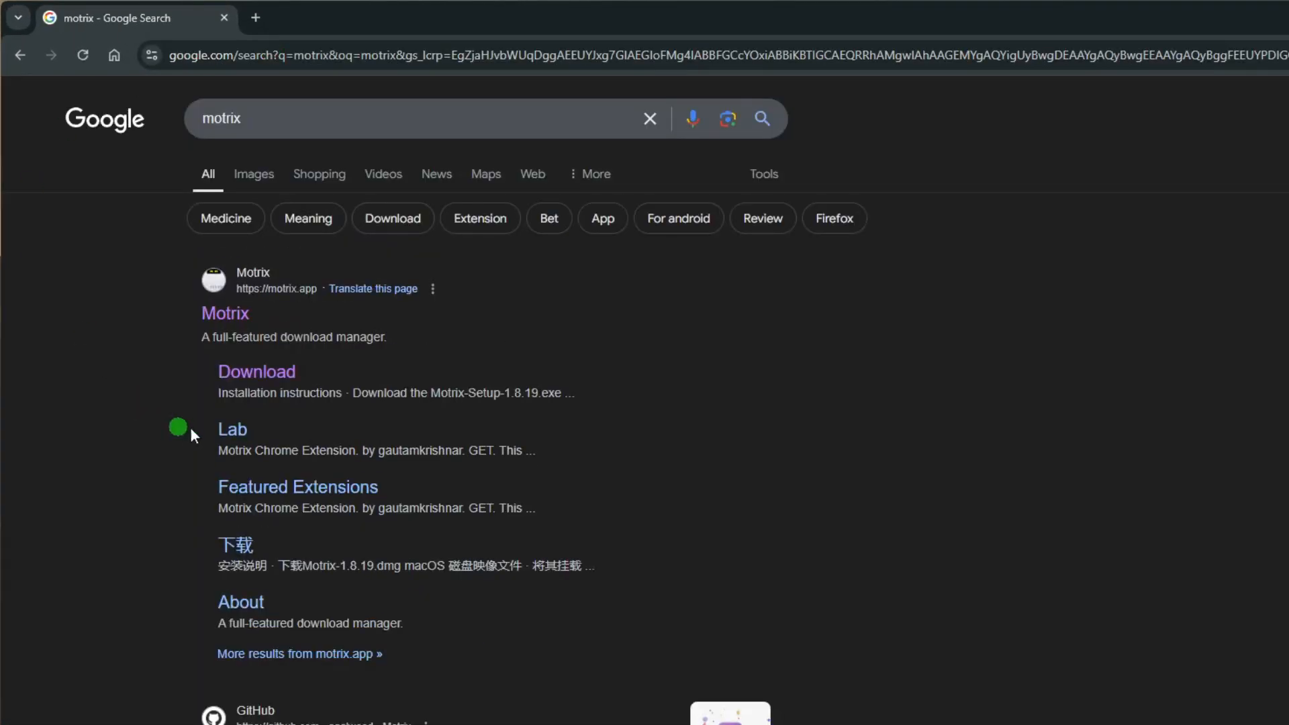
{"action": "left_click", "coordinate": [224, 313]}
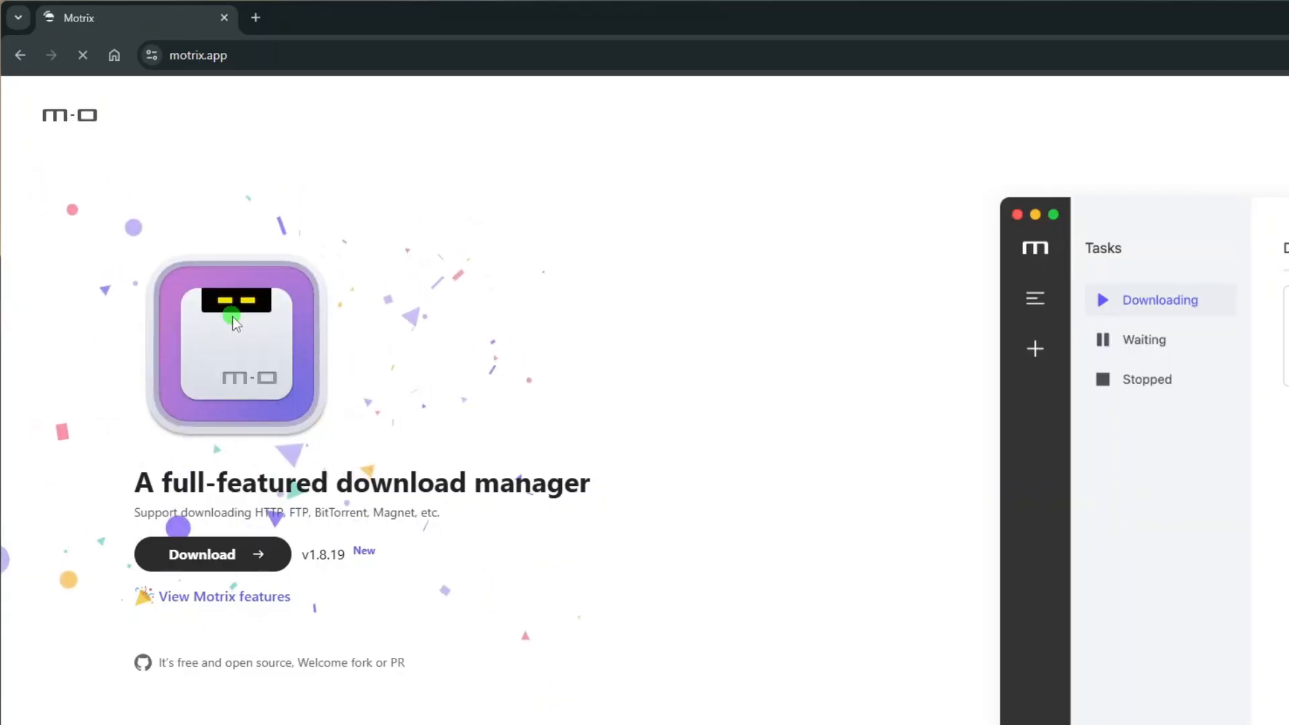
Browse the Download page's Windows, macOS and Linux installer options
{"action": "left_click", "coordinate": [201, 554]}
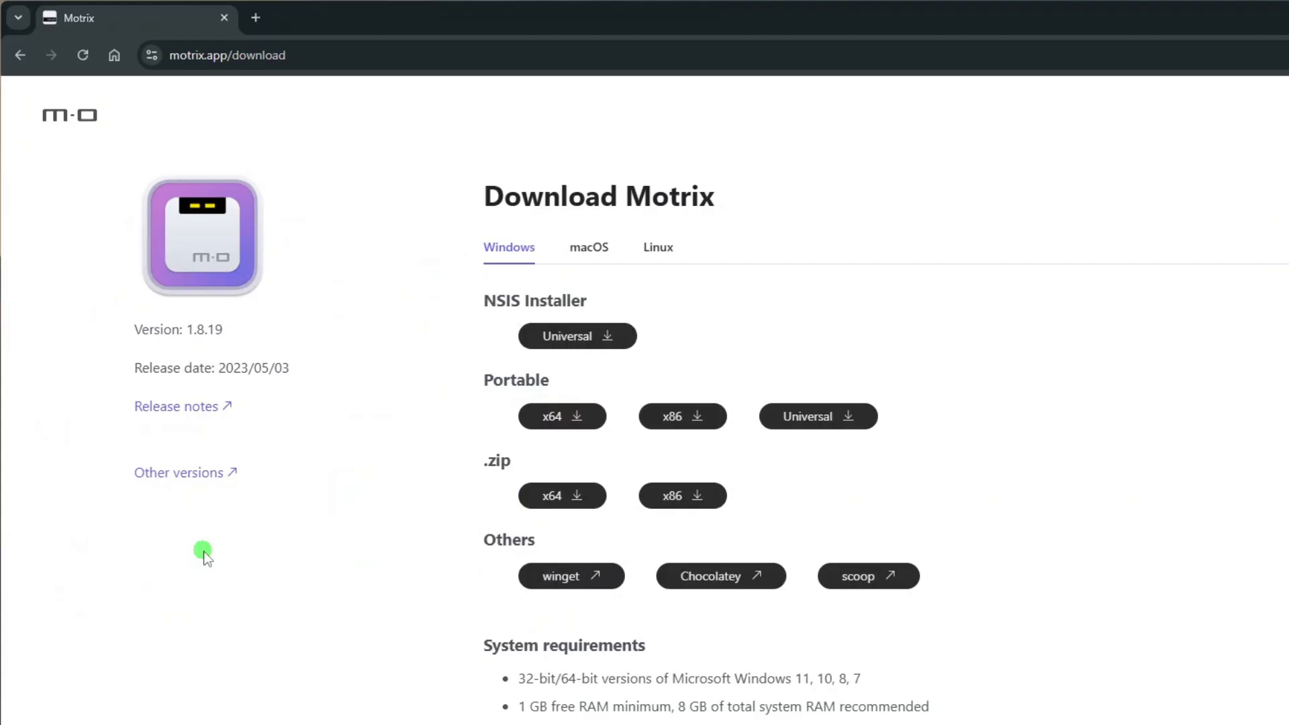
{"action": "mouse_move", "coordinate": [459, 154]}
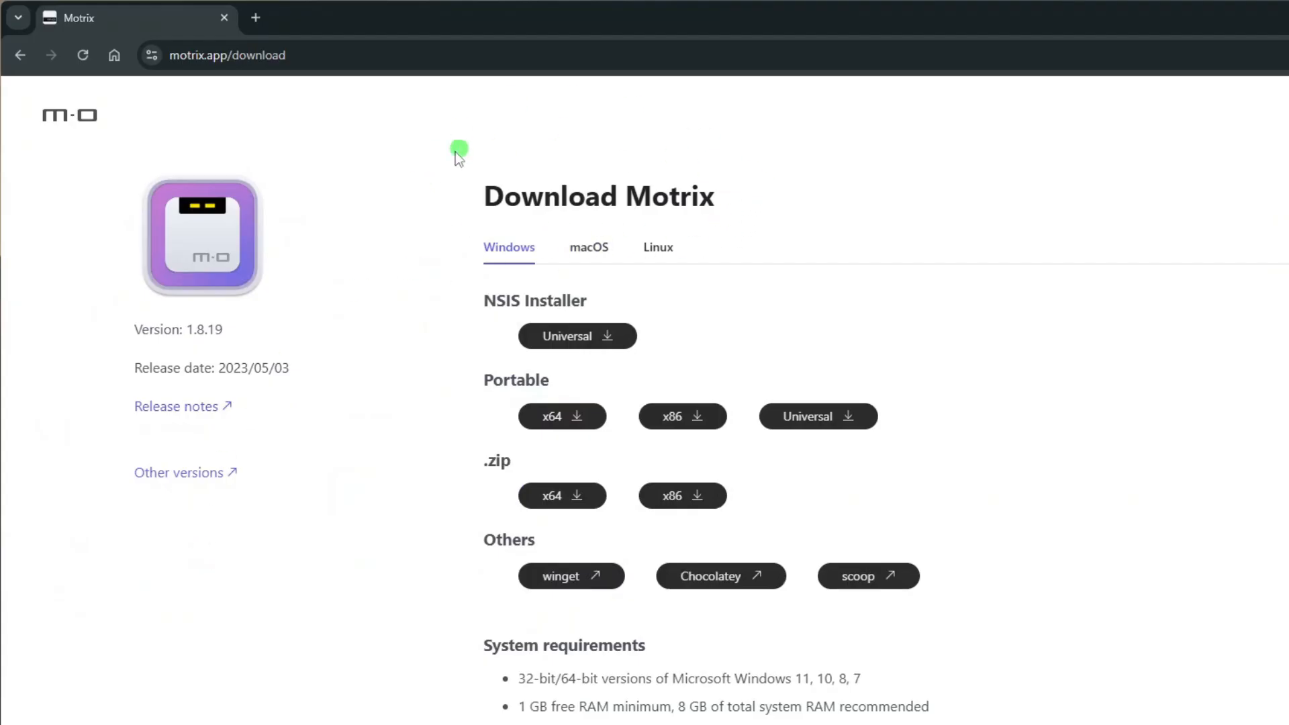
{"action": "mouse_move", "coordinate": [717, 224]}
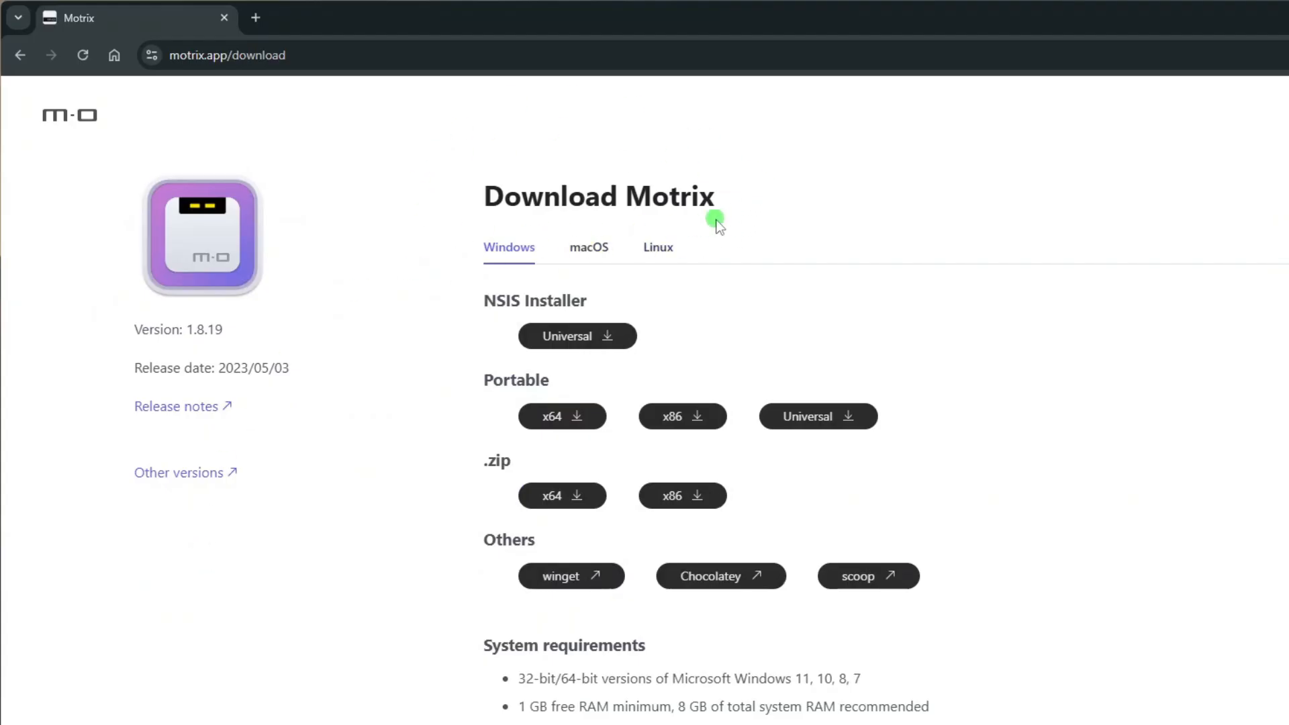
{"action": "mouse_move", "coordinate": [507, 251]}
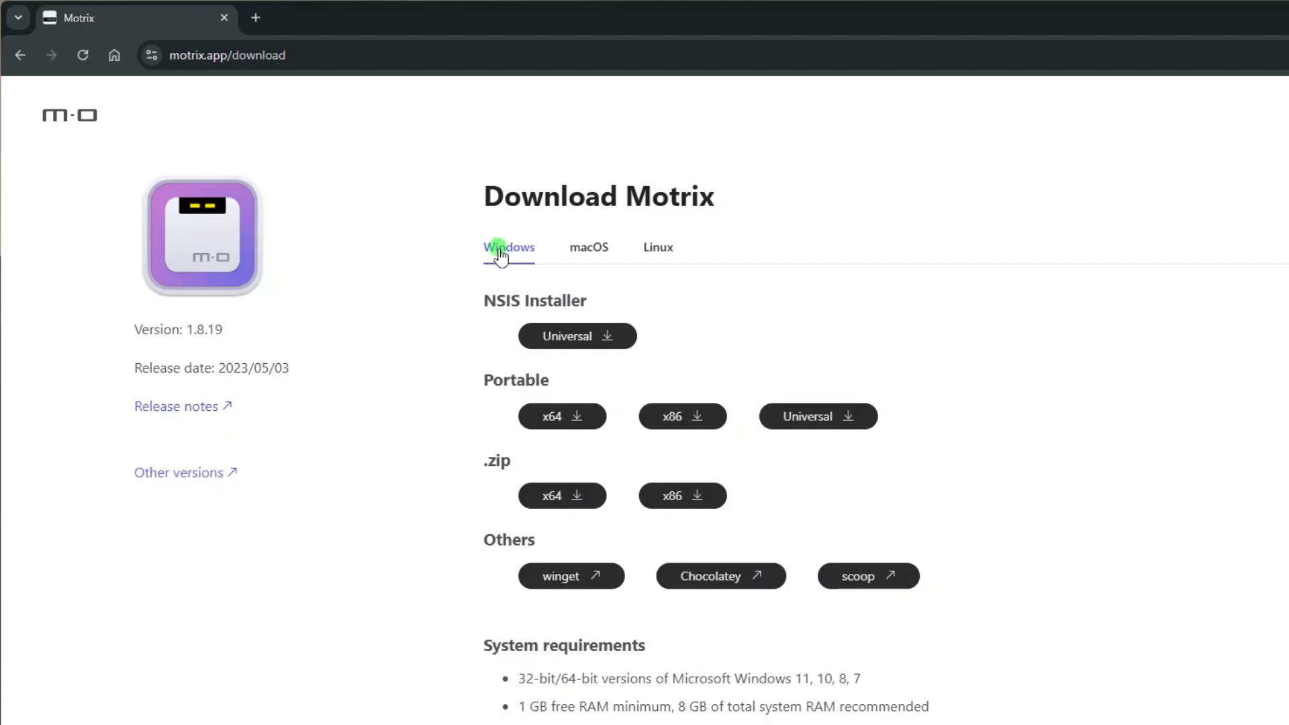
{"action": "left_click", "coordinate": [588, 247]}
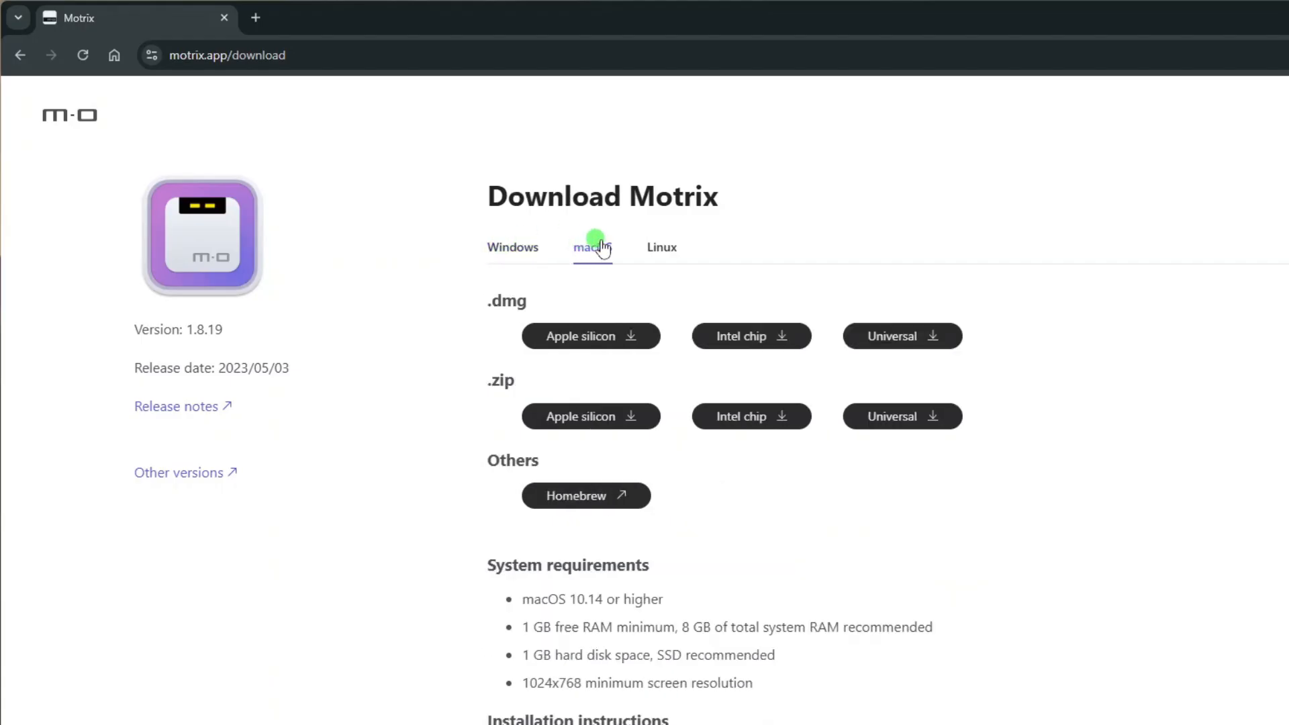
{"action": "left_click", "coordinate": [657, 247]}
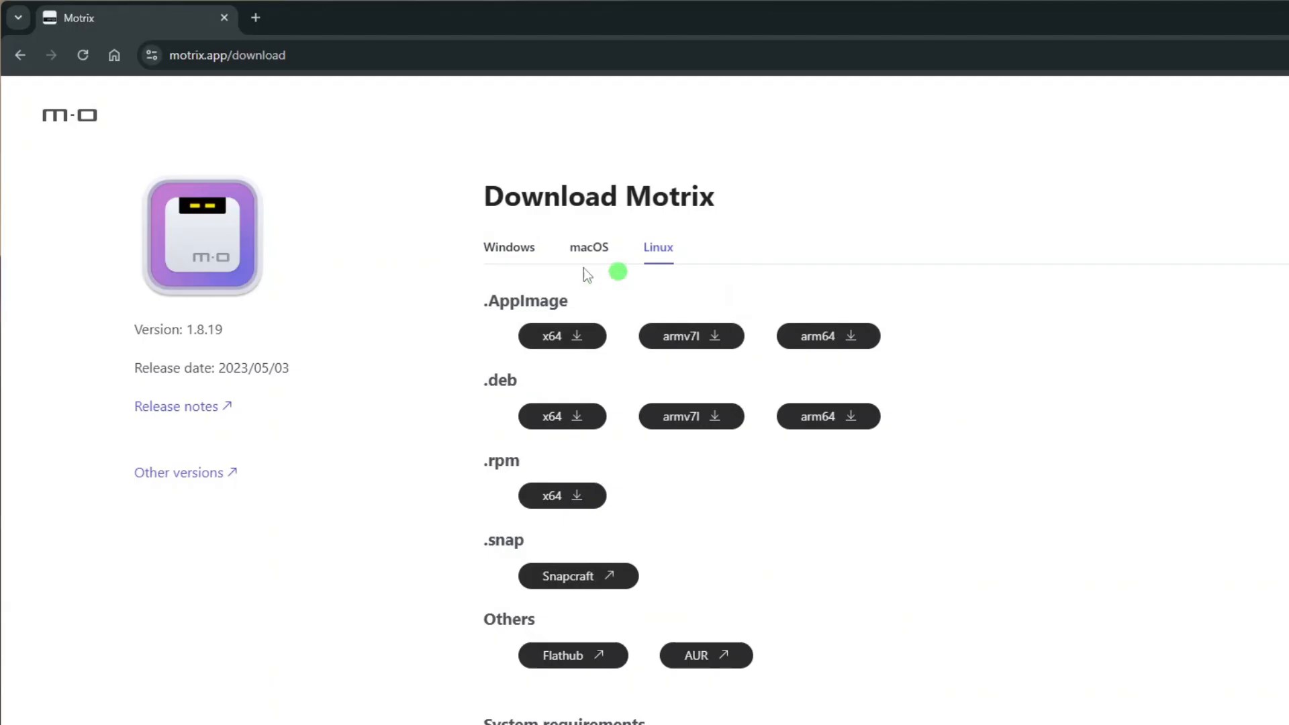
{"action": "mouse_move", "coordinate": [508, 248]}
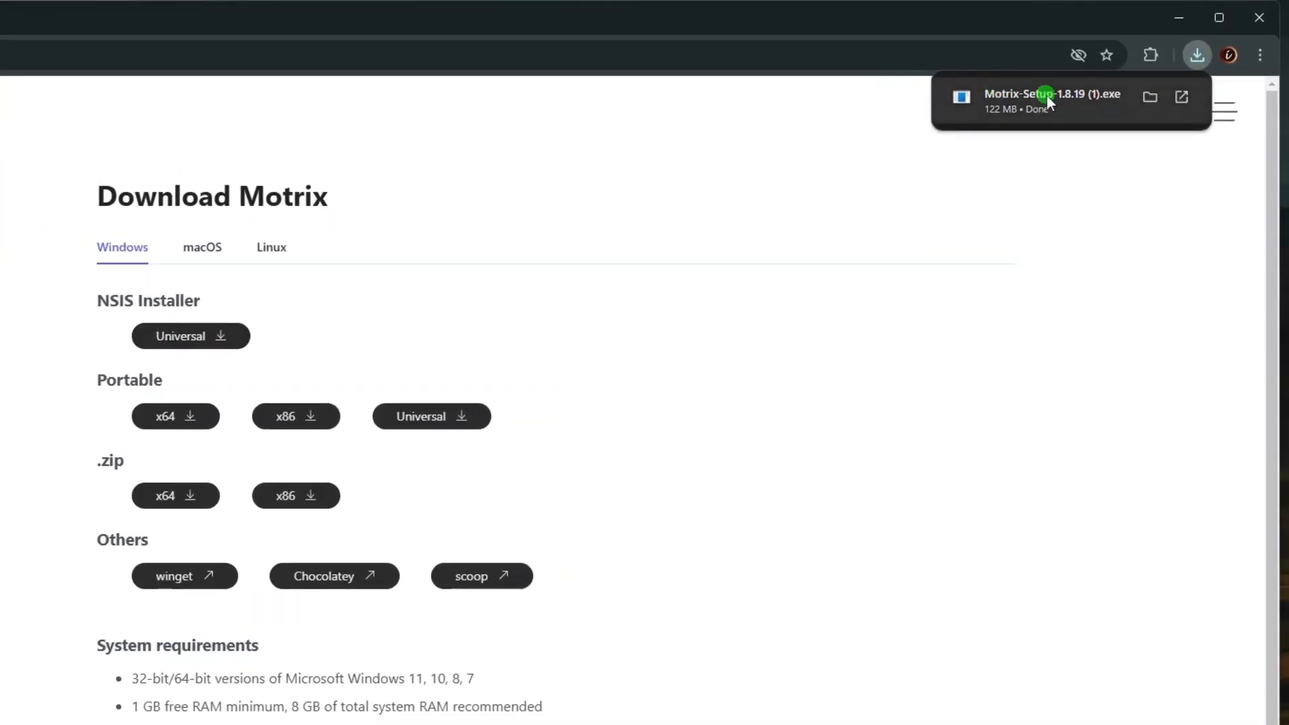
Run Motrix-Setup-1.8.19.exe despite the security warning and answer the aria2c firewall prompt
{"action": "left_click", "coordinate": [1053, 98]}
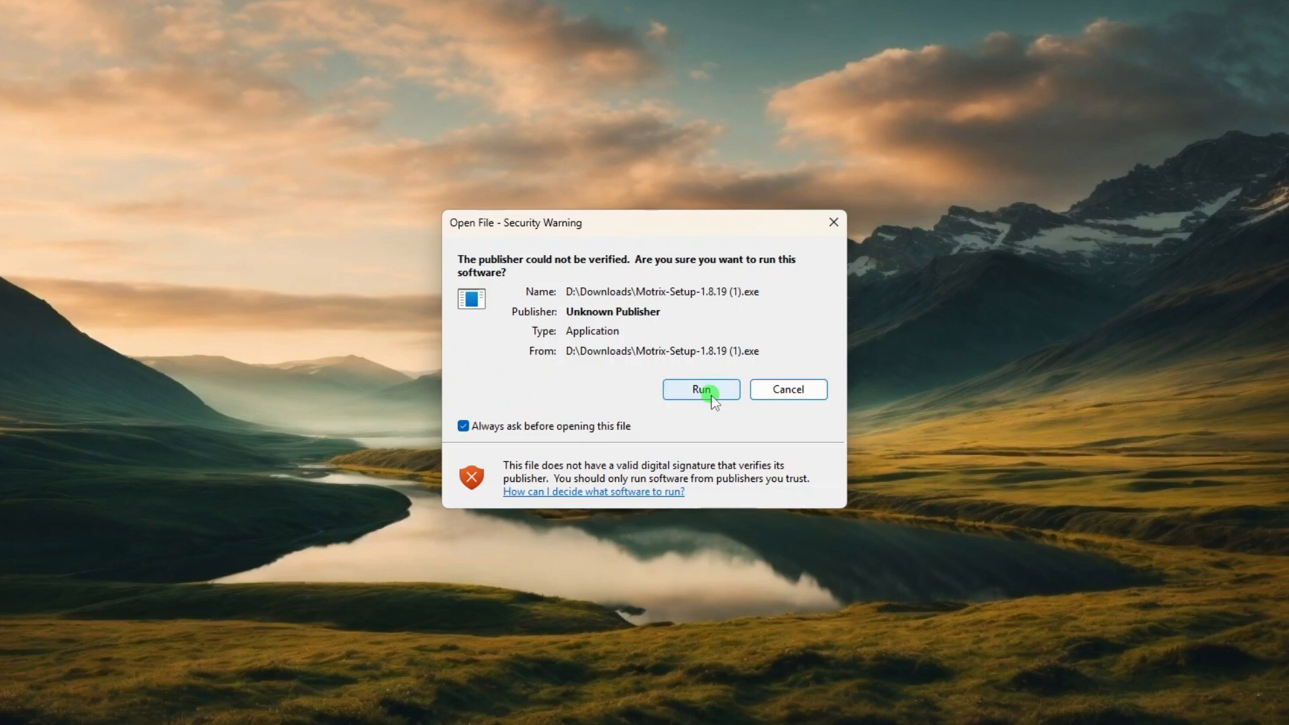
{"action": "left_click", "coordinate": [699, 390]}
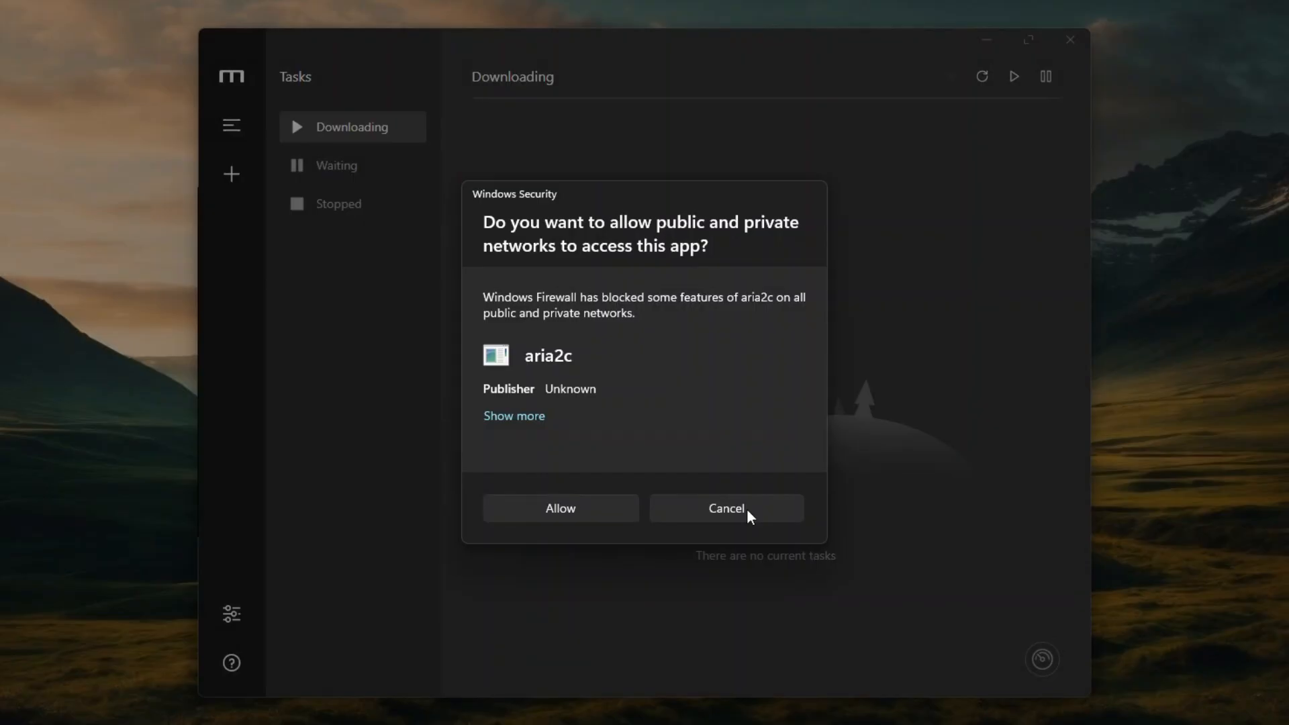
{"action": "left_click", "coordinate": [726, 507]}
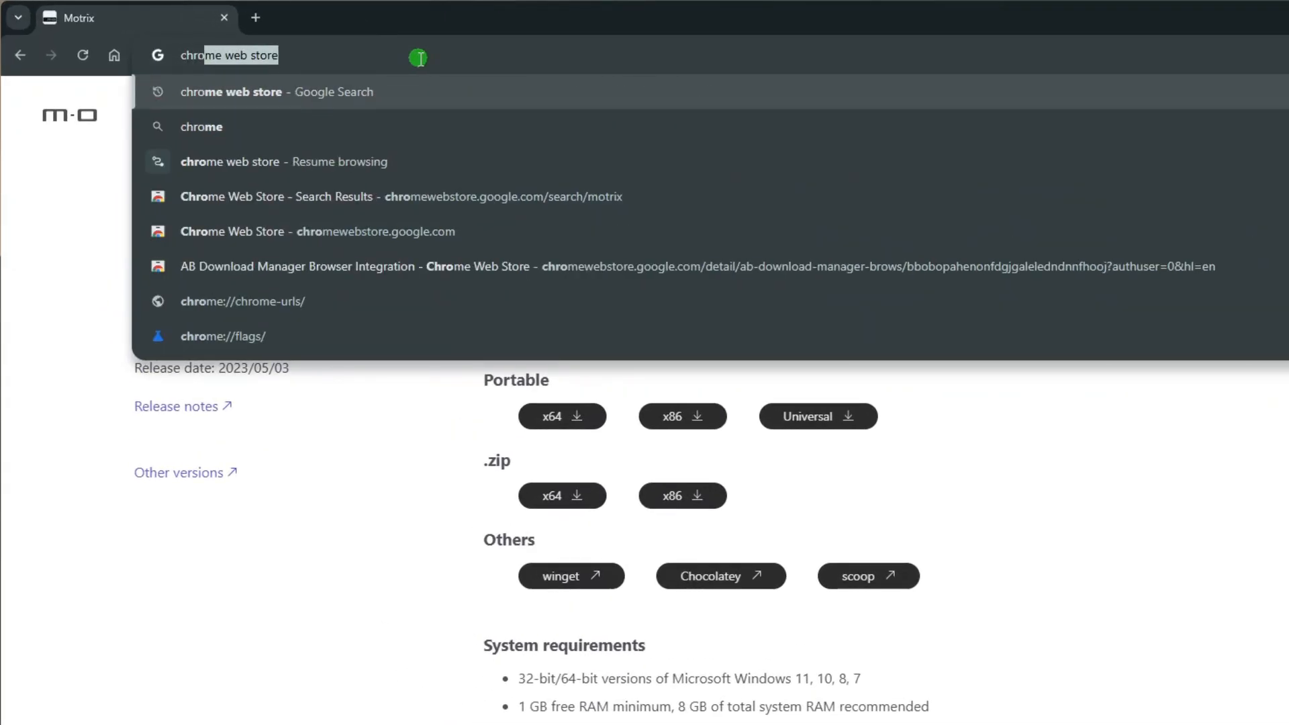
Find the Motrix WebExtension in the Chrome Web Store and add it to Chrome
{"action": "left_click", "coordinate": [317, 231]}
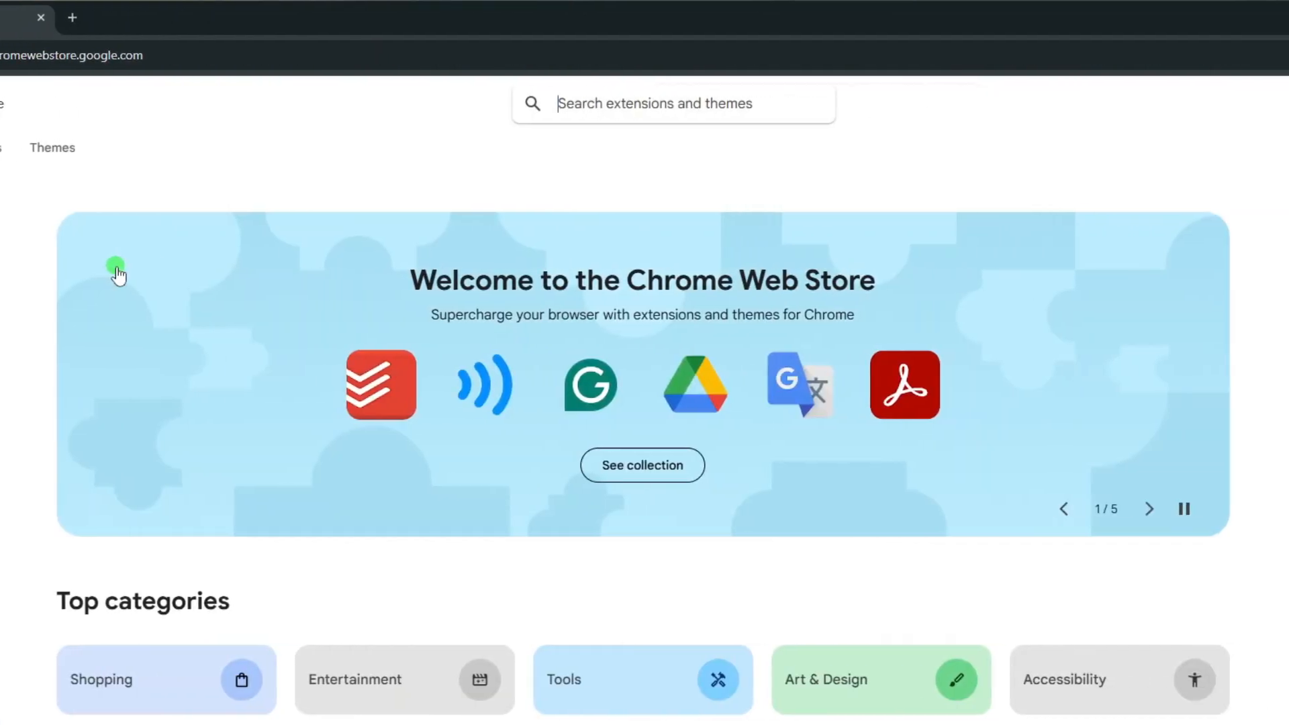
{"action": "type", "text": "motrix"}
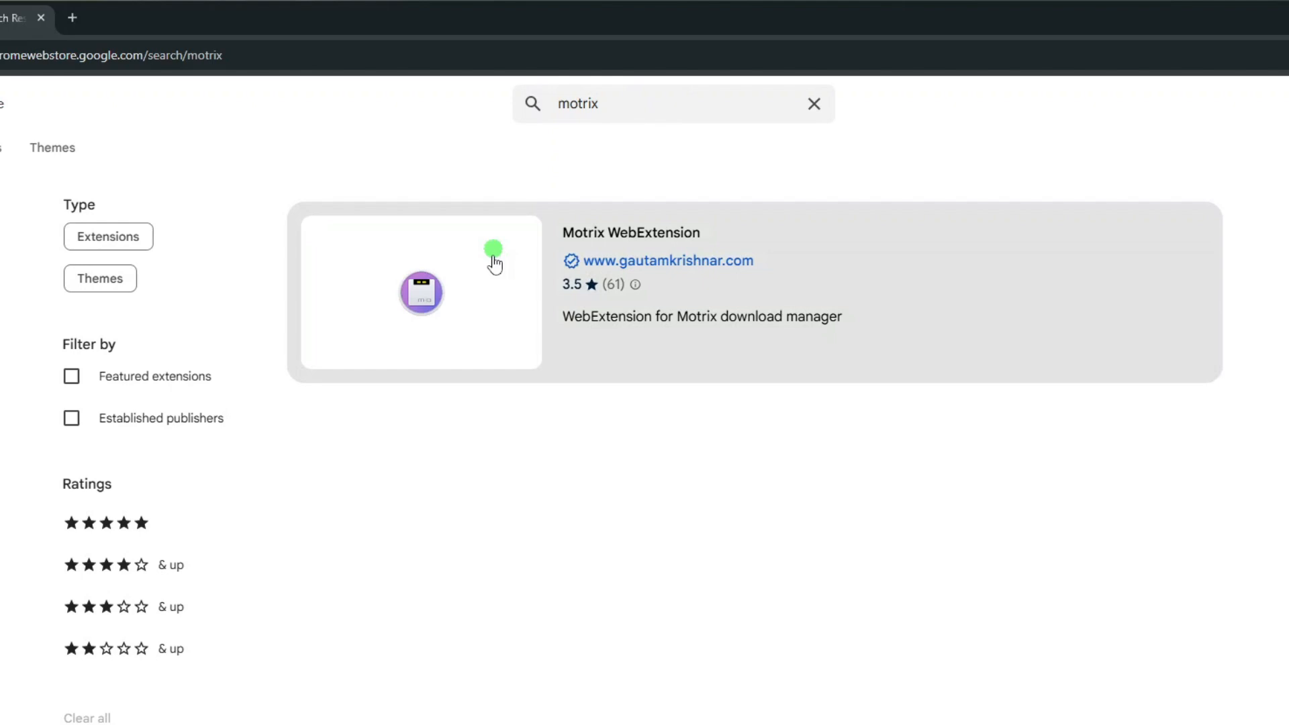
{"action": "mouse_move", "coordinate": [493, 270]}
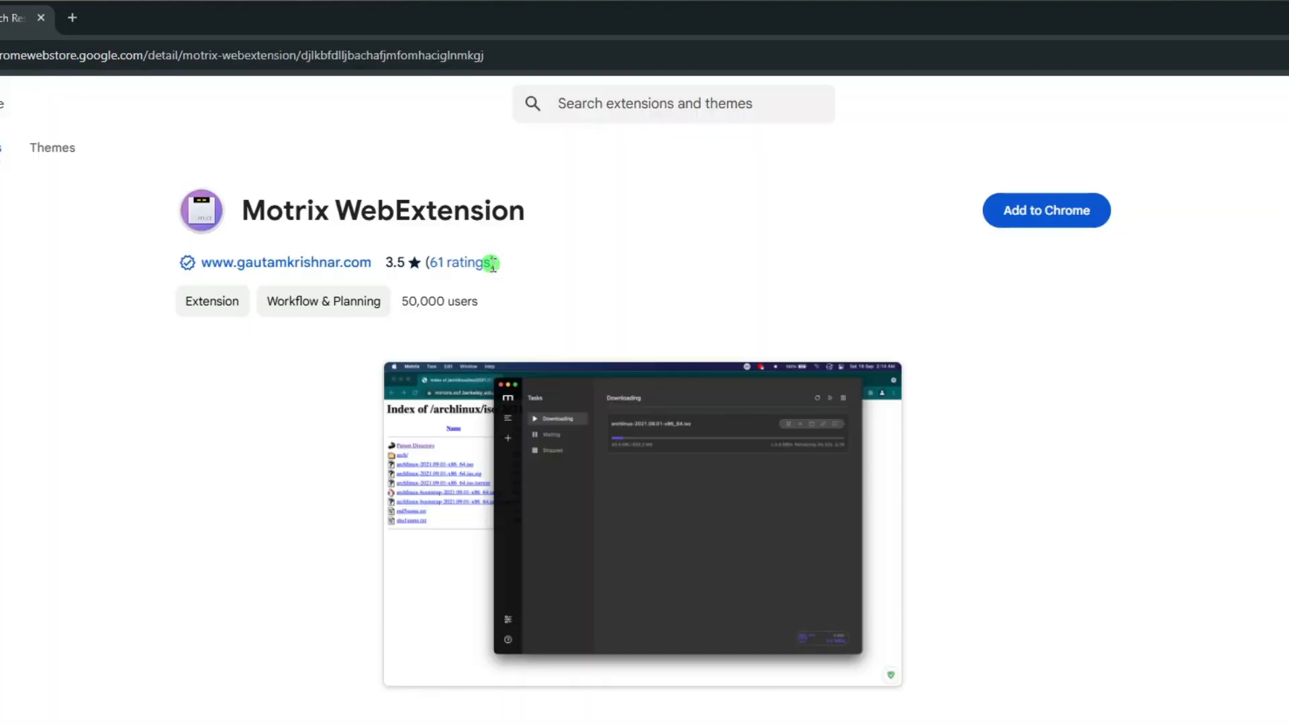
{"action": "left_click", "coordinate": [1046, 209]}
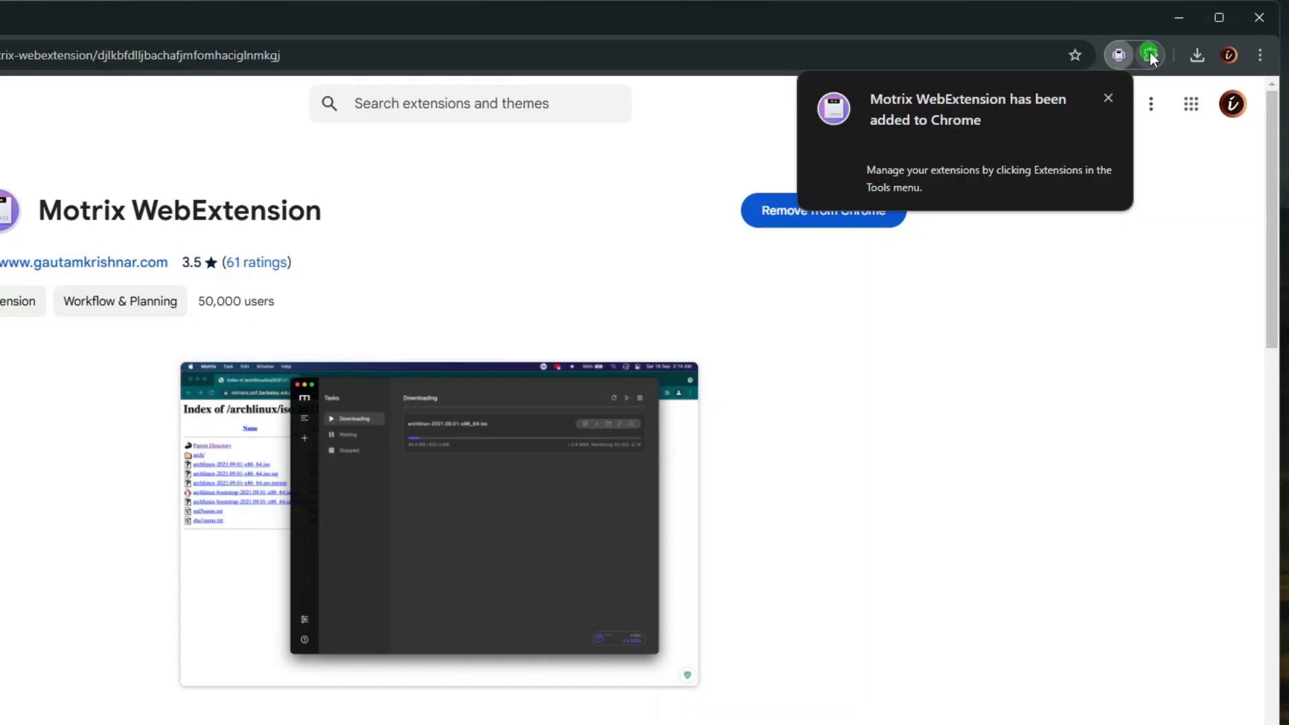
Reach the Motrix WebExtension's config.html settings page from the Extensions menu popup
{"action": "left_click", "coordinate": [1149, 55]}
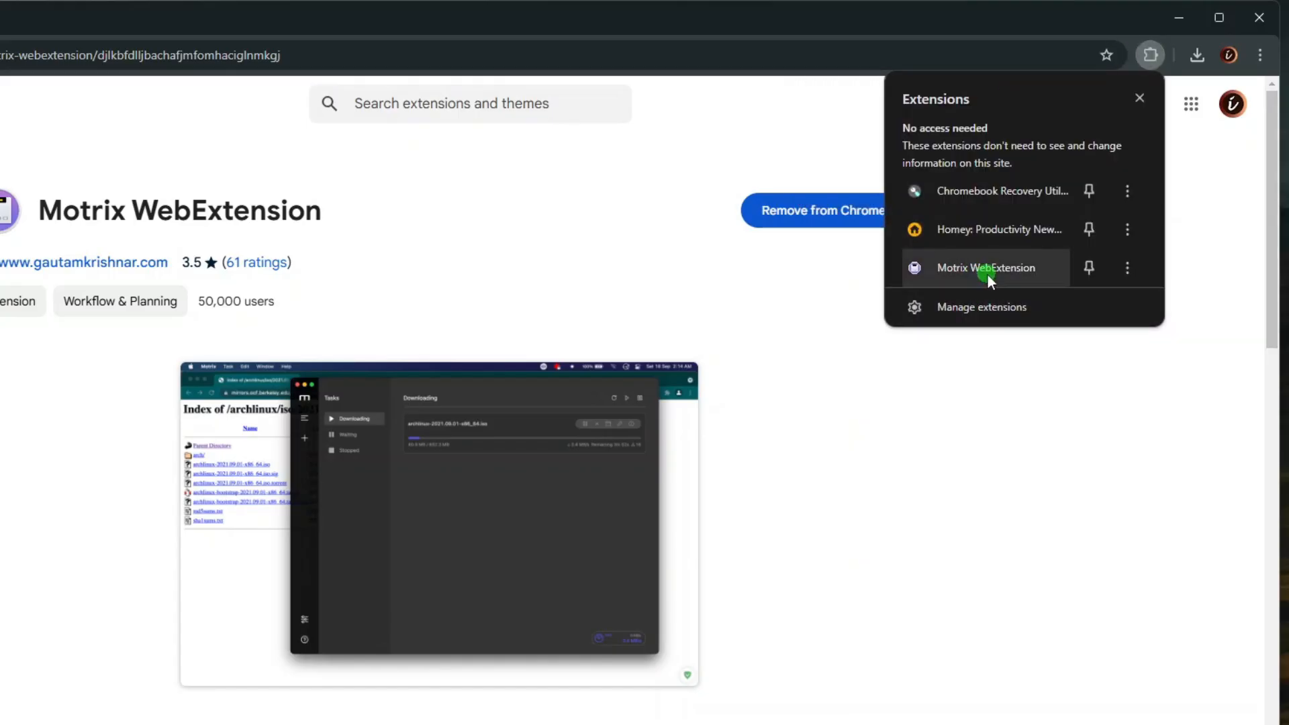
{"action": "left_click", "coordinate": [987, 267]}
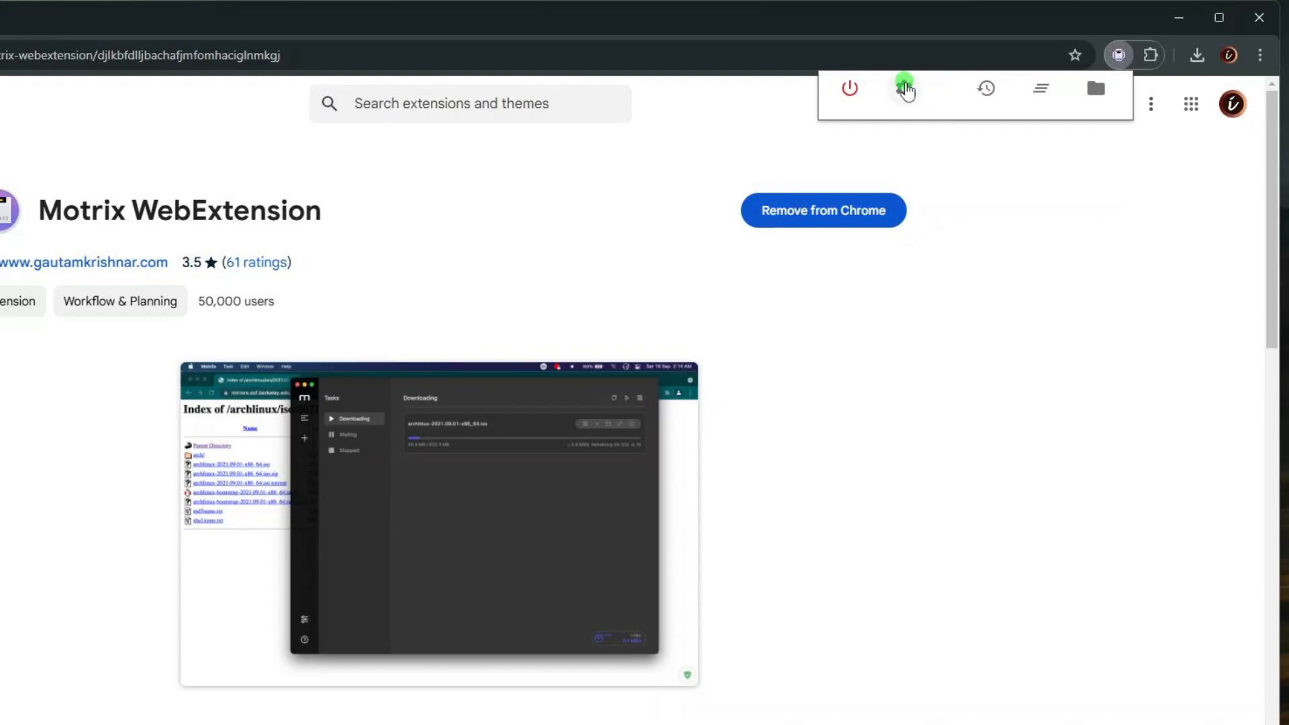
{"action": "left_click", "coordinate": [903, 89]}
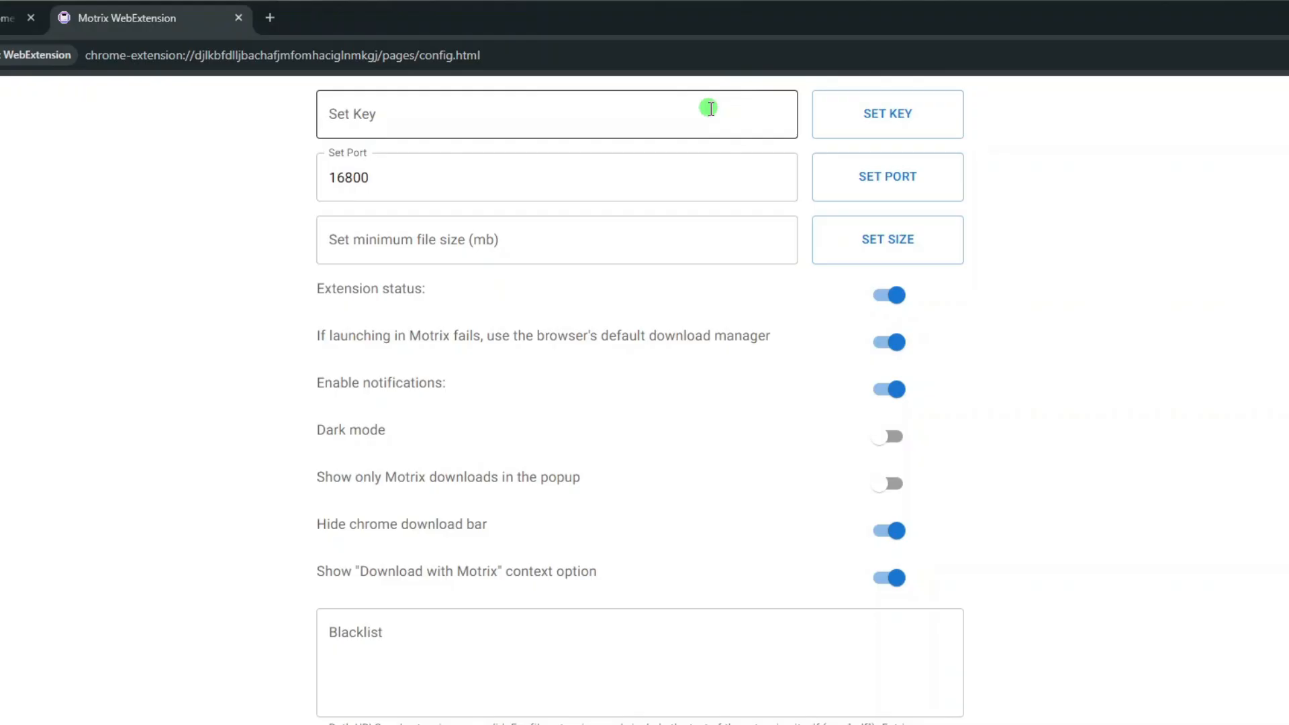
{"action": "left_click", "coordinate": [556, 114]}
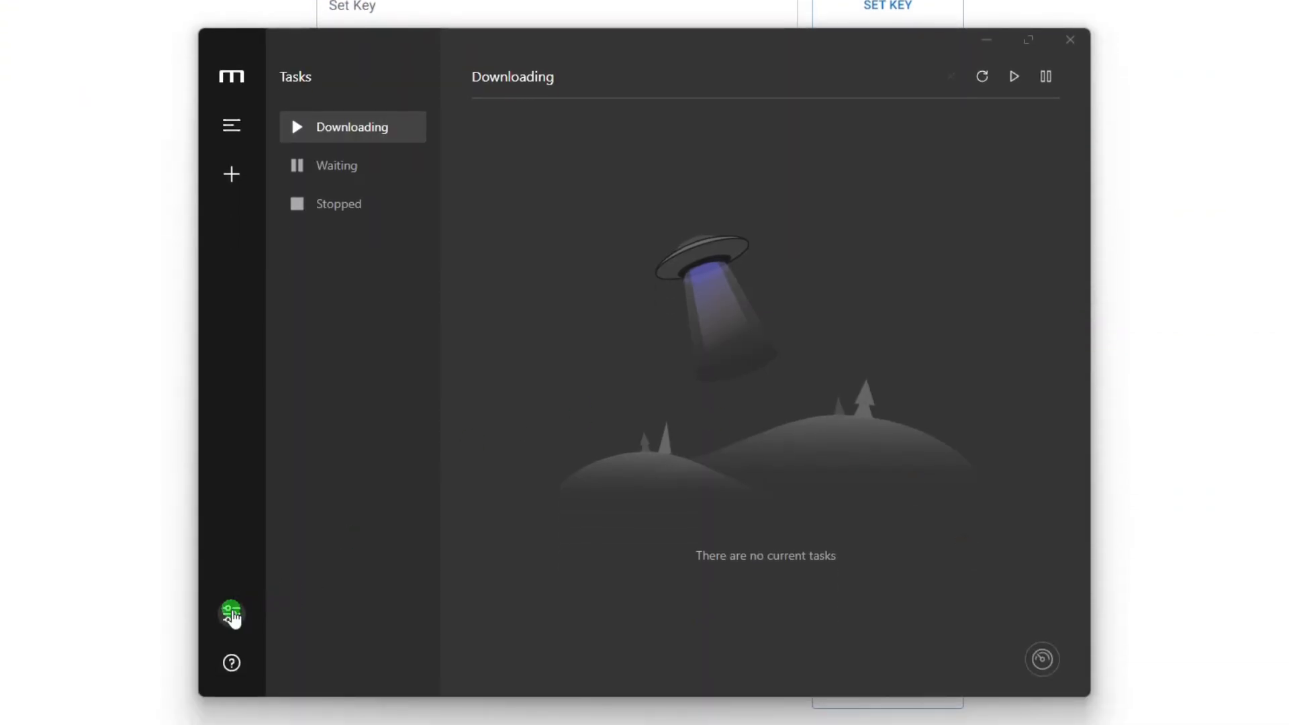
Generate a random RPC secret in Preferences > Advanced and Save & Apply it
{"action": "left_click", "coordinate": [231, 614]}
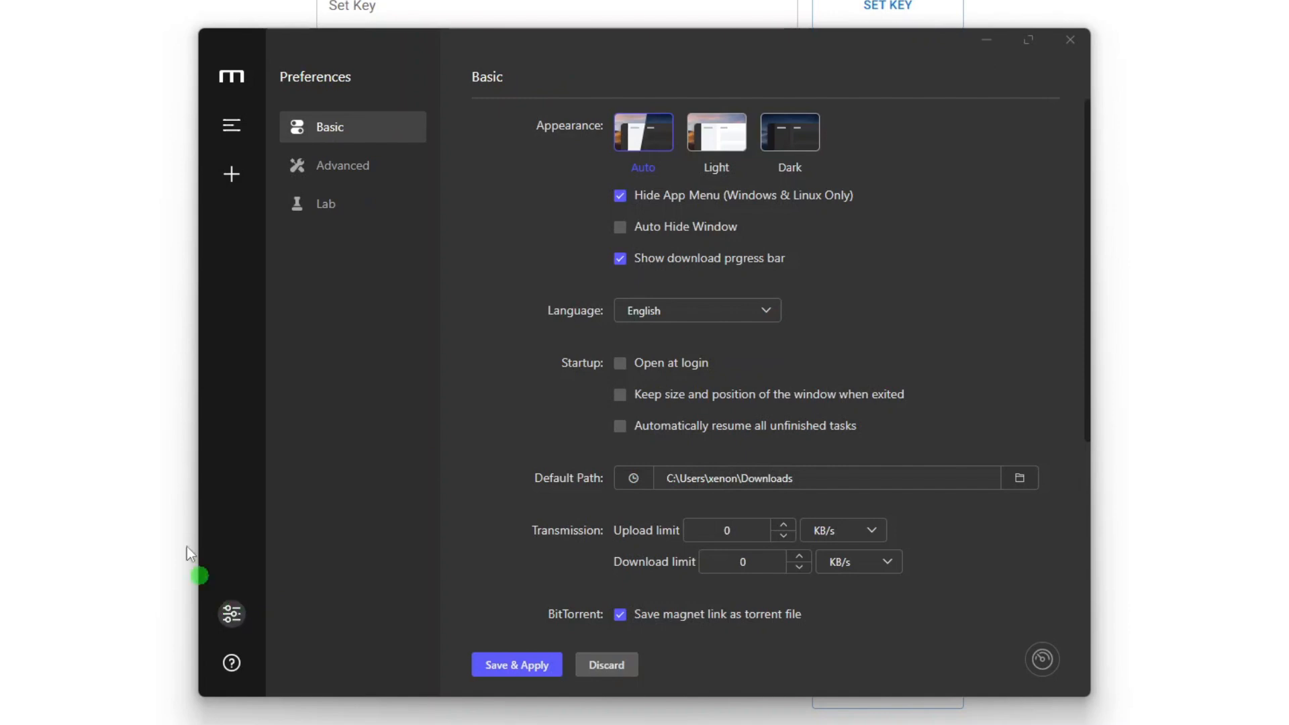
{"action": "left_click", "coordinate": [342, 165]}
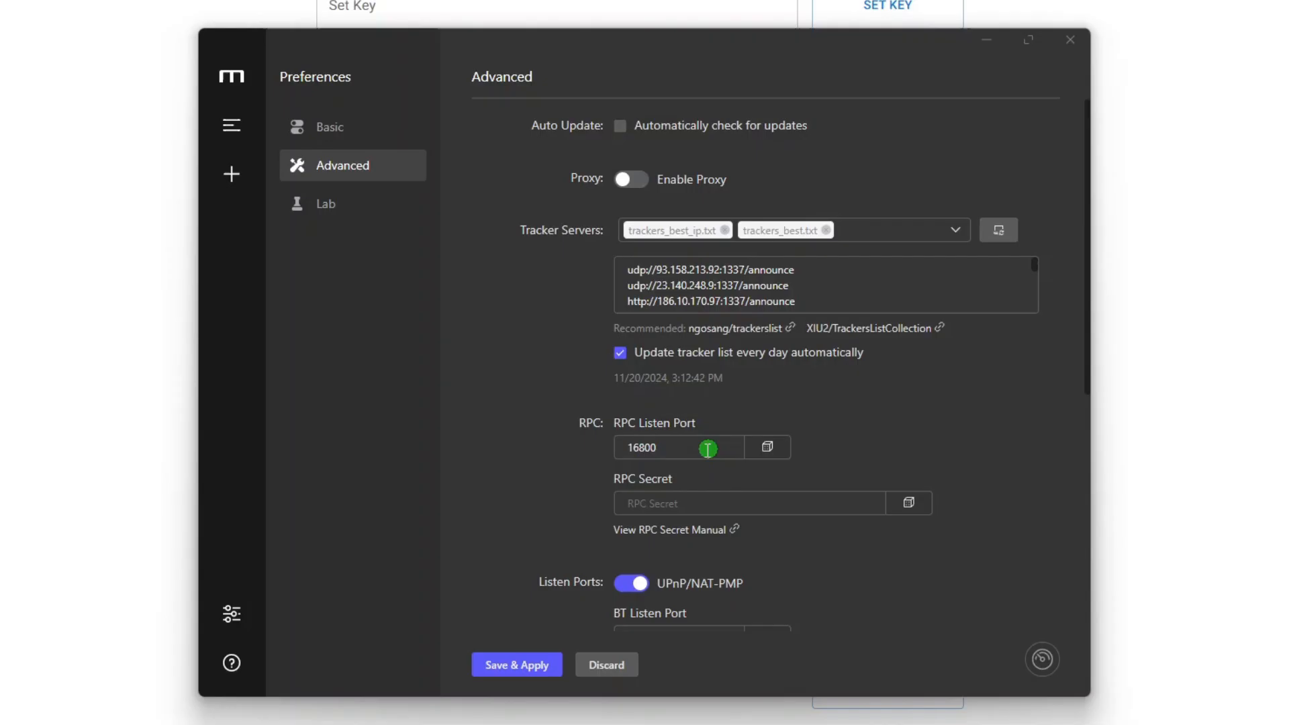
{"action": "mouse_move", "coordinate": [793, 535]}
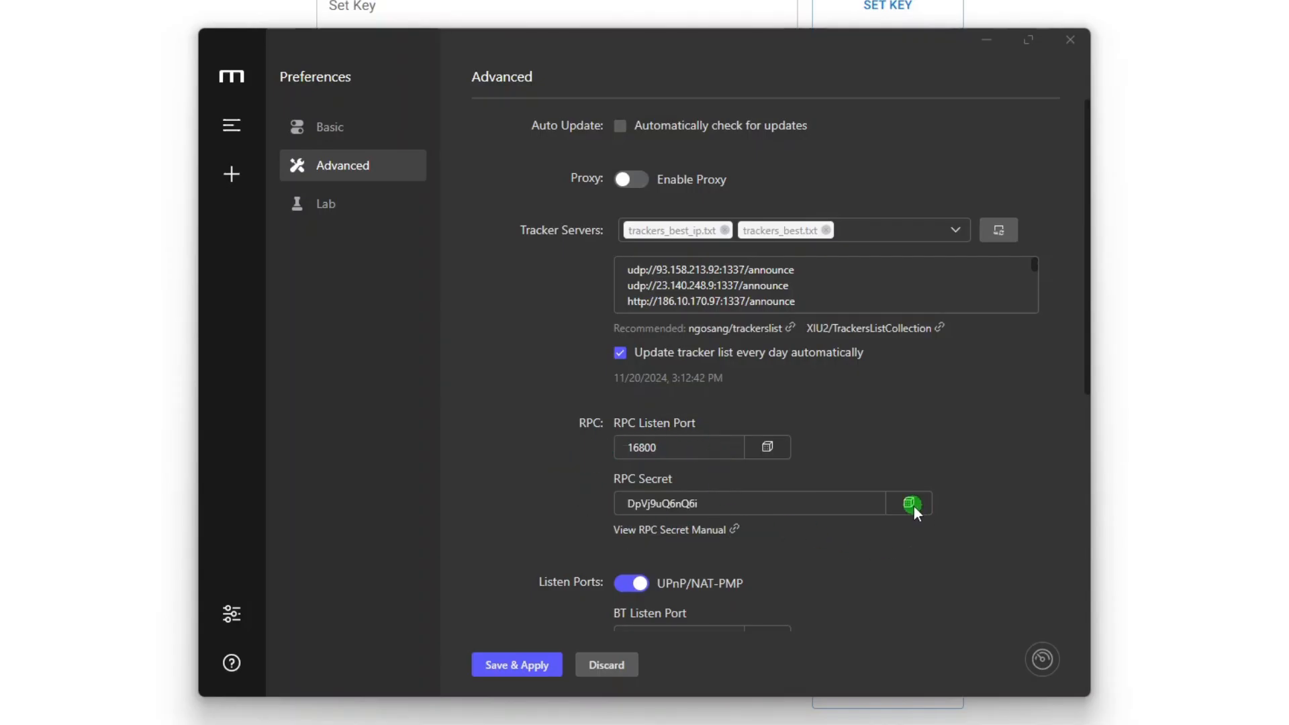
{"action": "left_click", "coordinate": [909, 502]}
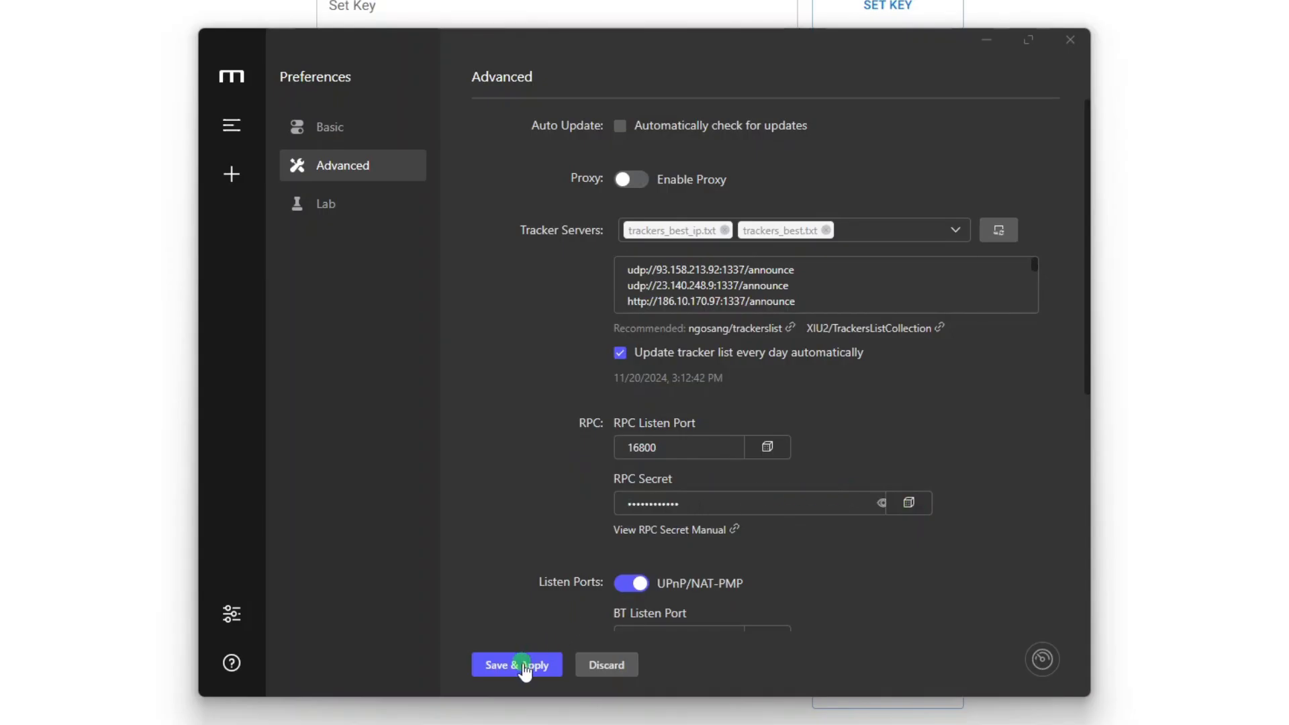
{"action": "left_click", "coordinate": [516, 665]}
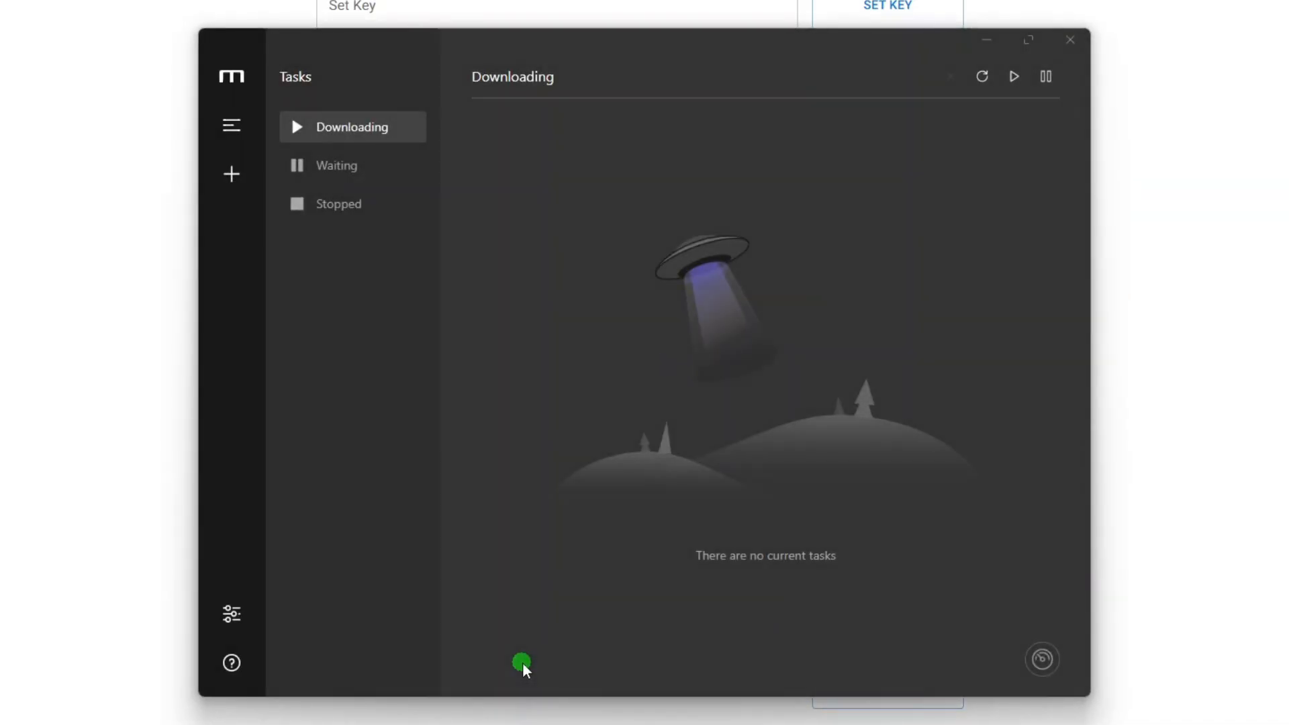
{"action": "mouse_move", "coordinate": [276, 580]}
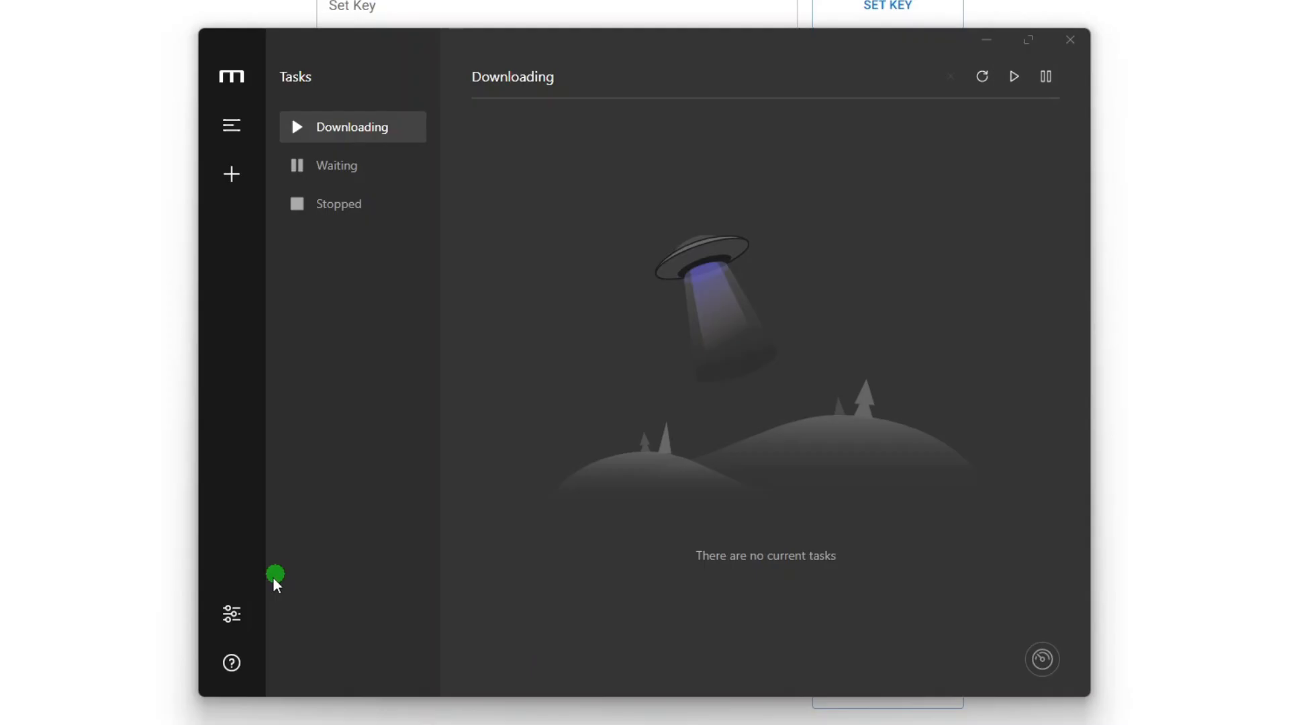
Reveal the saved RPC secret in Advanced preferences and copy it to the clipboard
{"action": "left_click", "coordinate": [231, 615]}
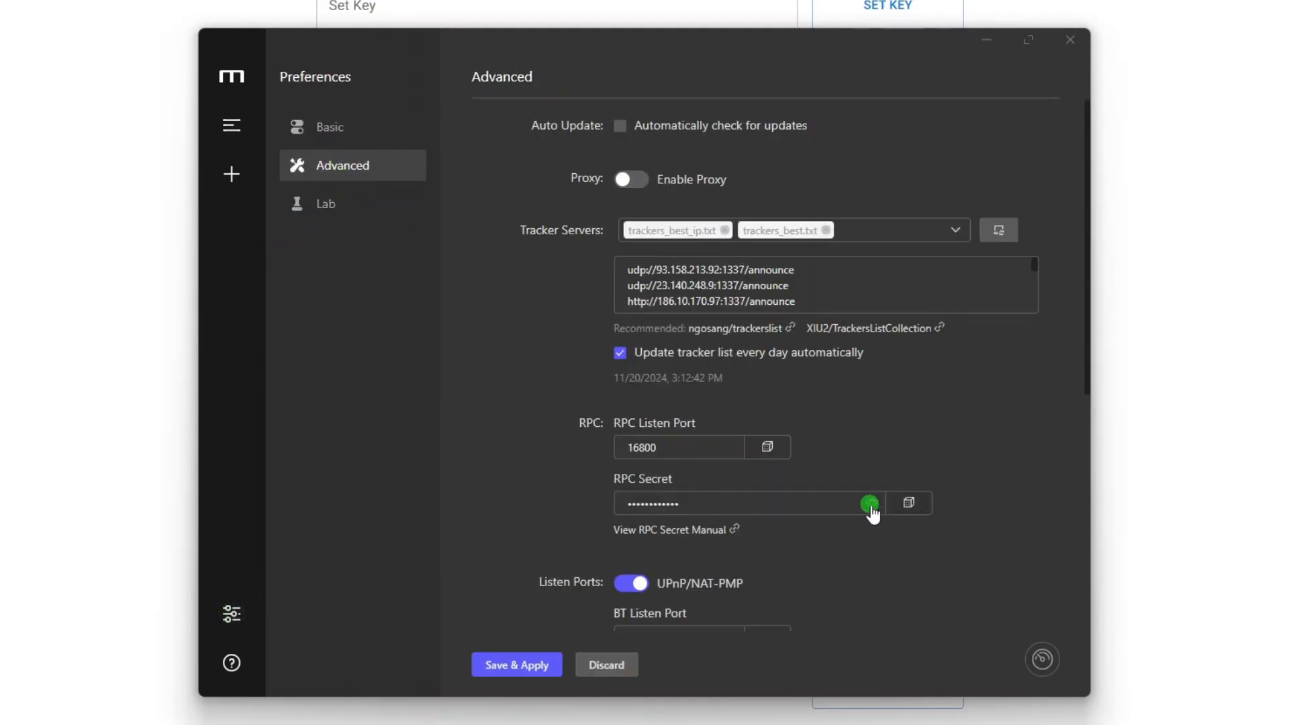
{"action": "left_click", "coordinate": [870, 504]}
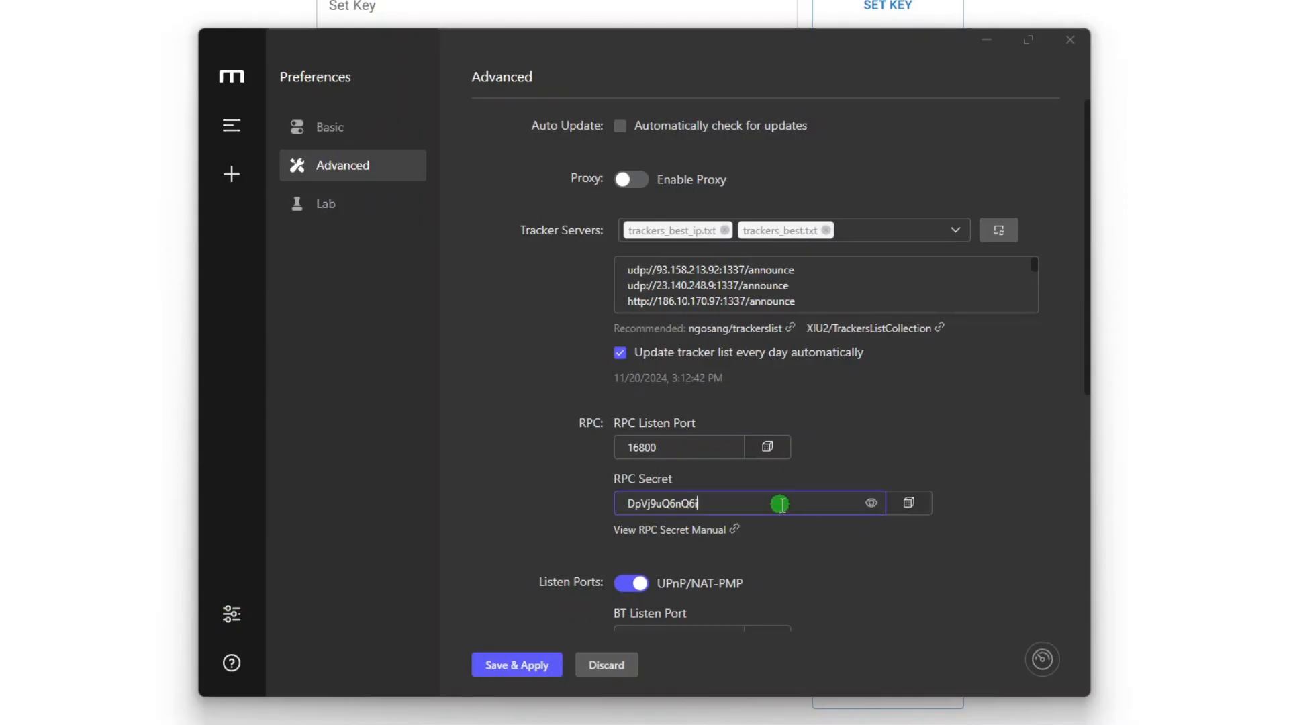
{"action": "key", "text": "ctrl+c"}
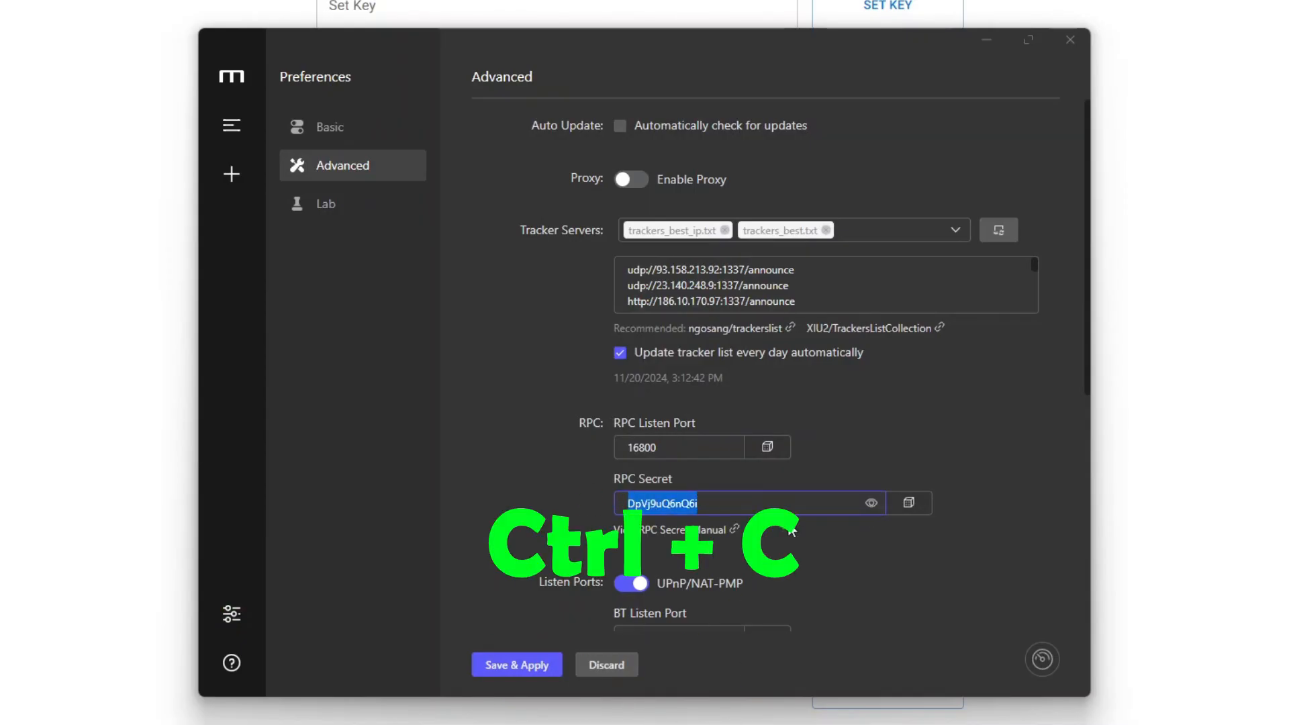
{"action": "key", "text": "ctrl+c"}
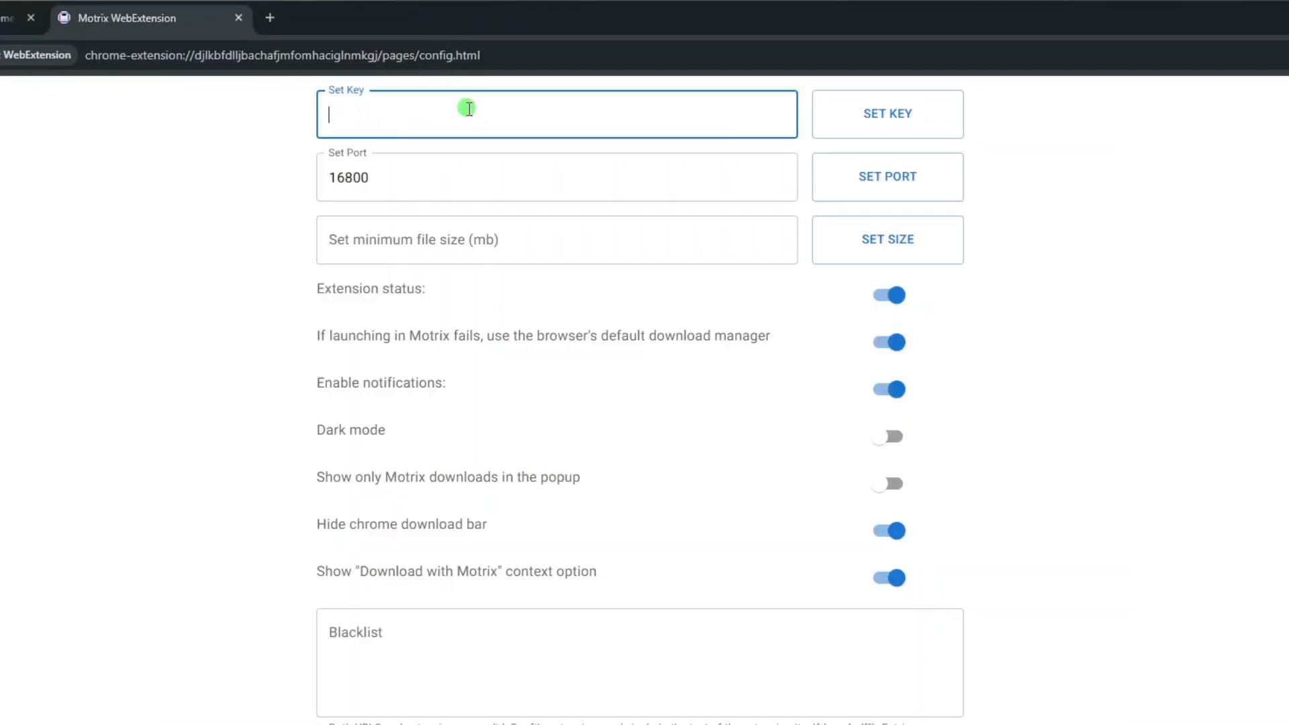
{"action": "right_click", "coordinate": [469, 113]}
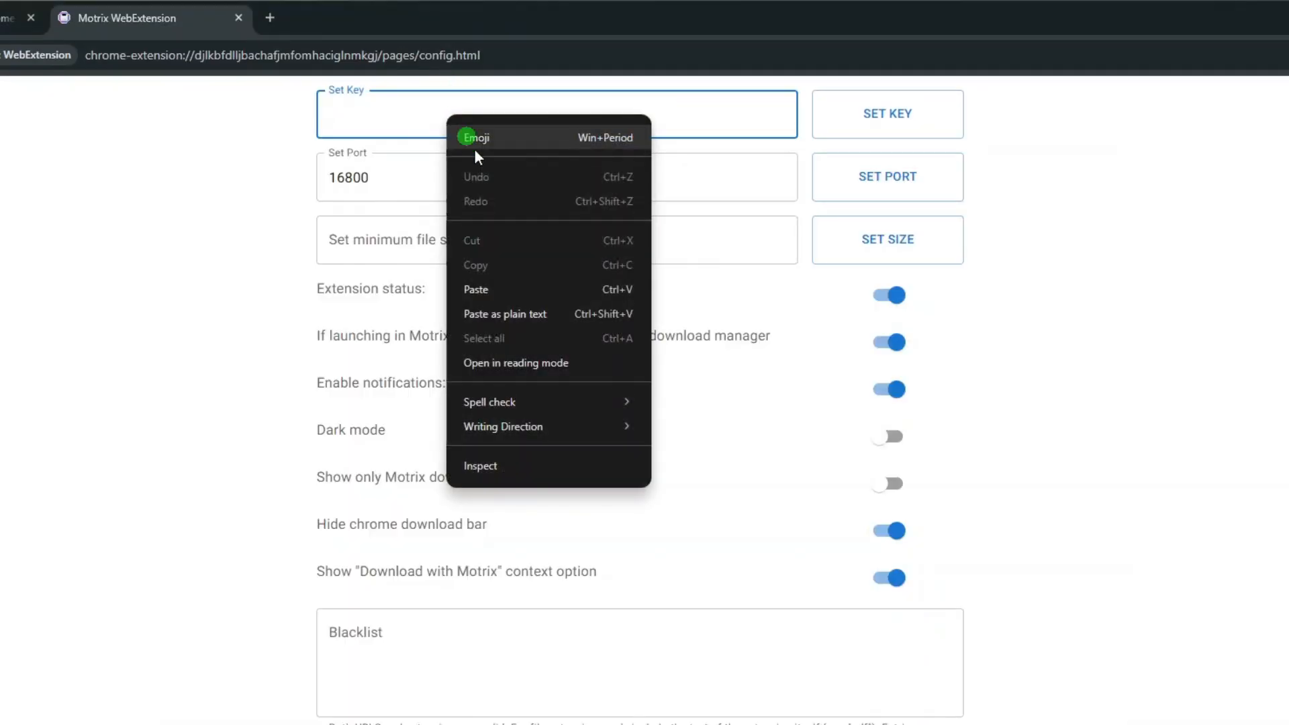
{"action": "left_click", "coordinate": [475, 290]}
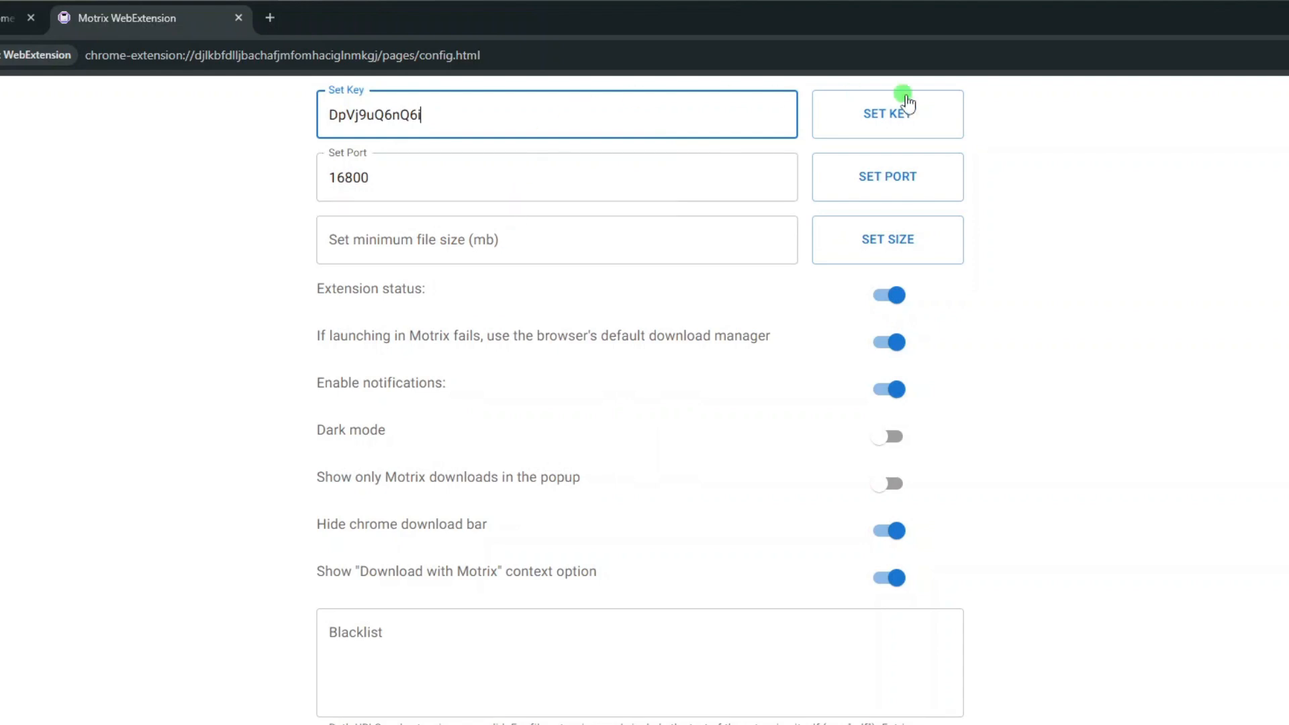
{"action": "left_click", "coordinate": [888, 113]}
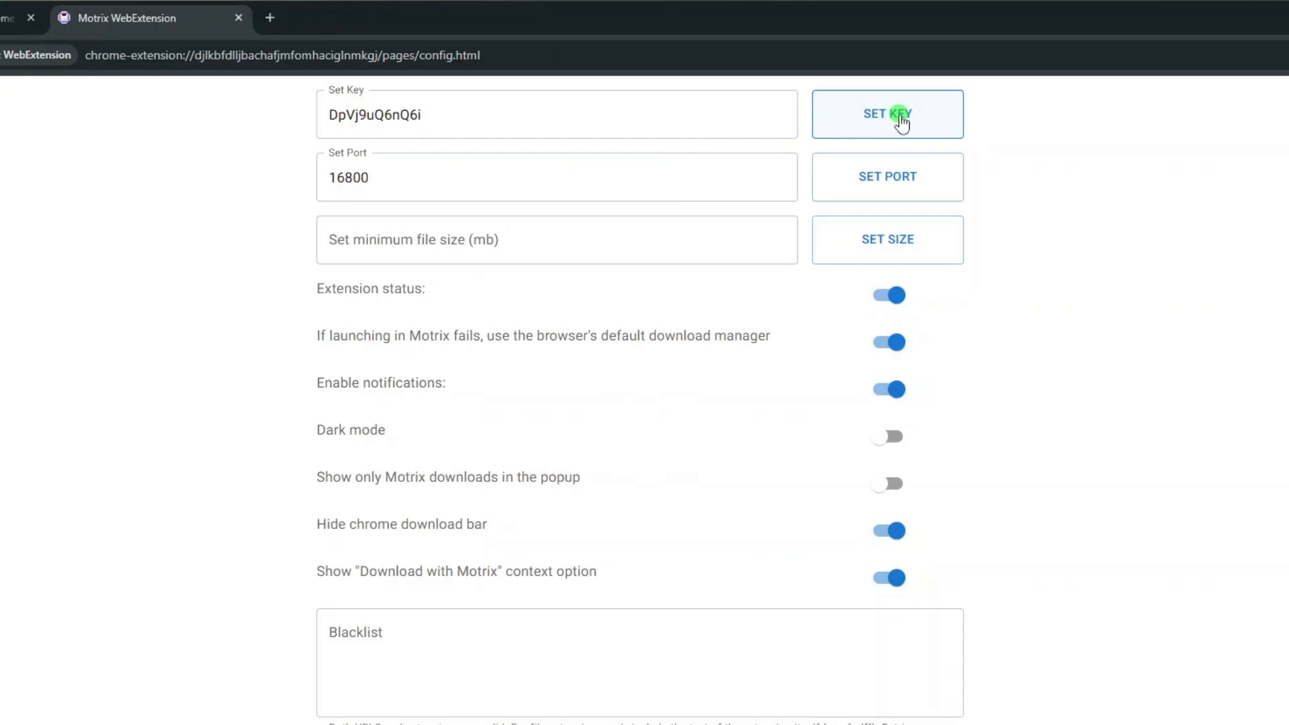
{"action": "mouse_move", "coordinate": [378, 483]}
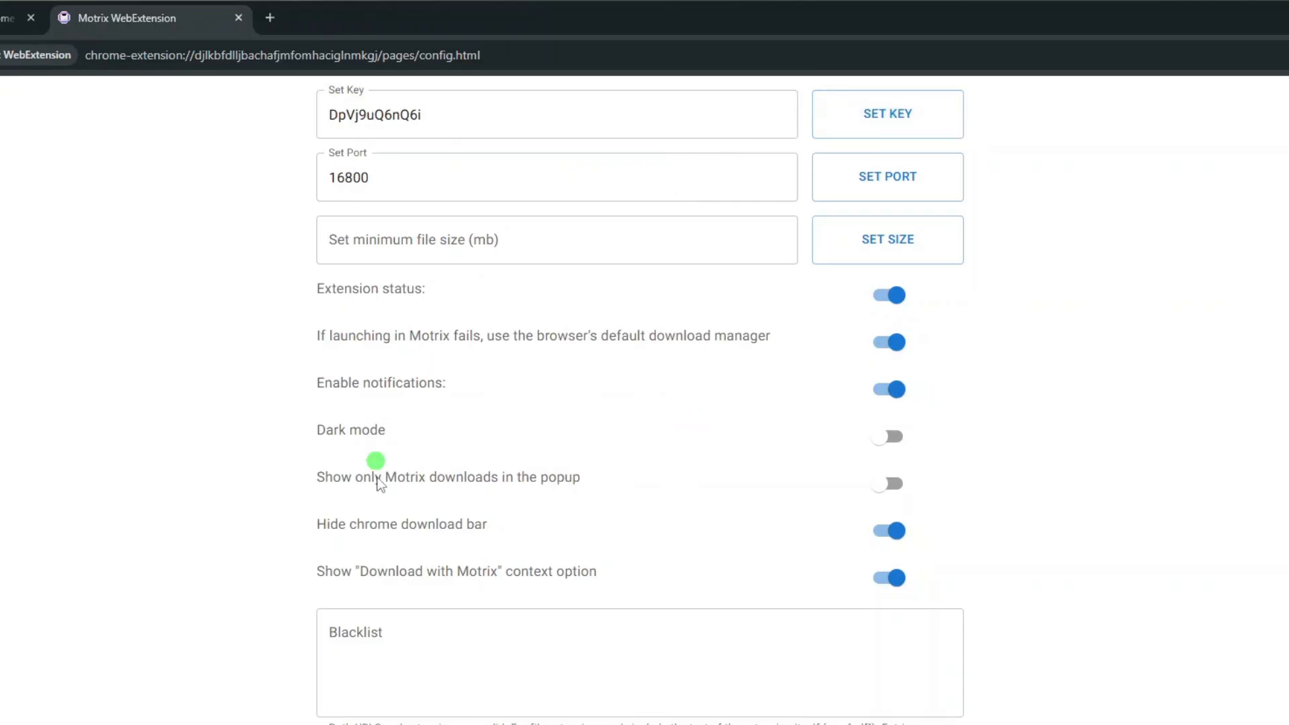
{"action": "mouse_move", "coordinate": [544, 413]}
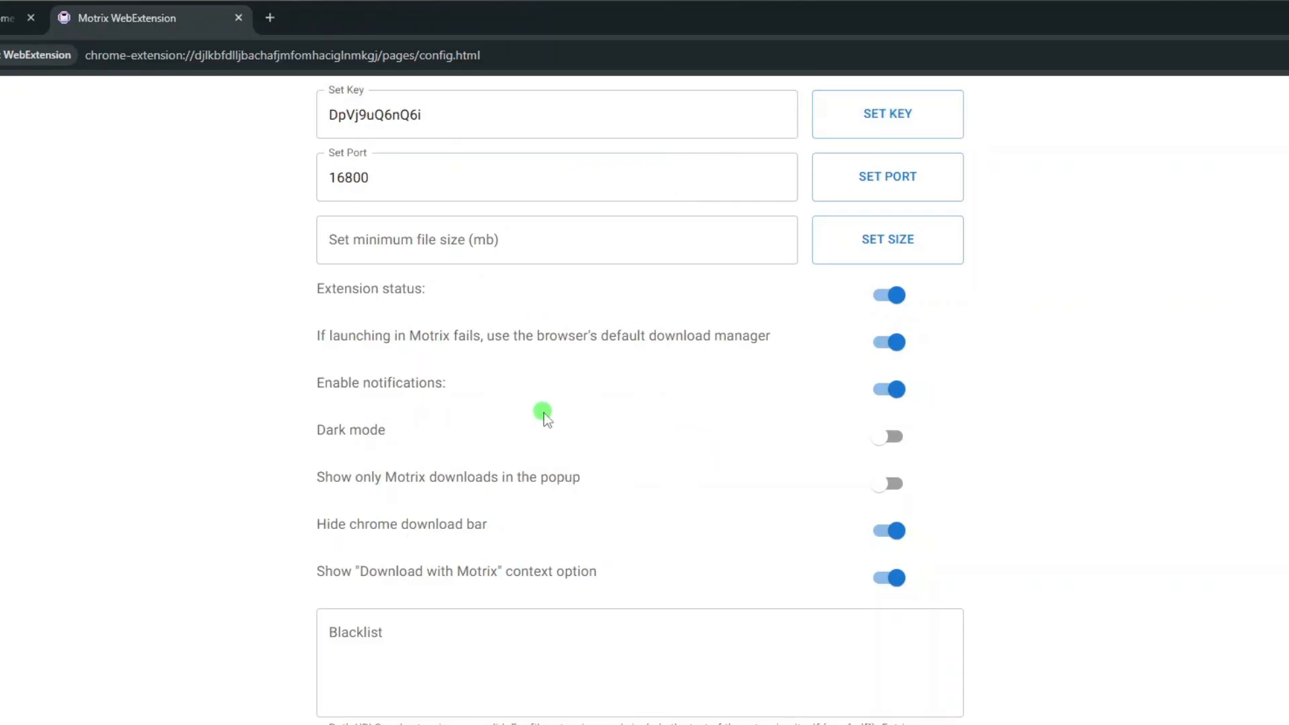
{"action": "scroll", "scroll_direction": "down", "scroll_amount": 3}
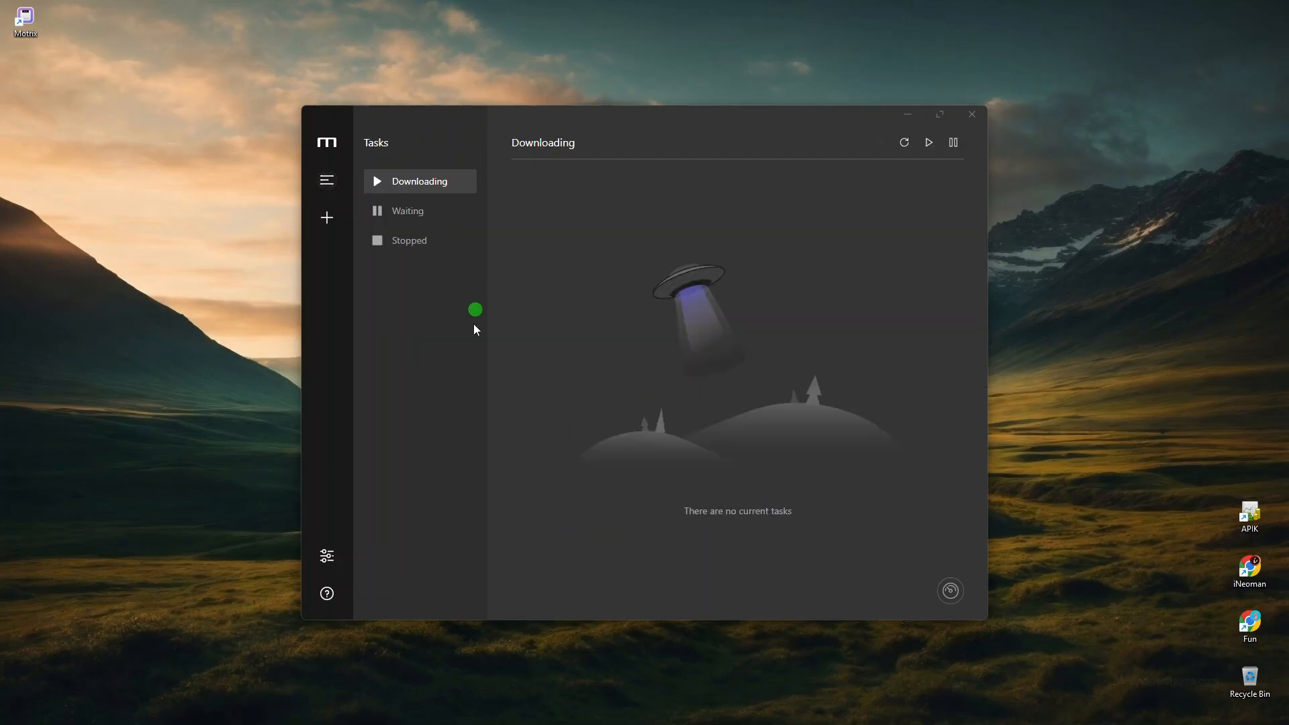
{"action": "mouse_move", "coordinate": [469, 341]}
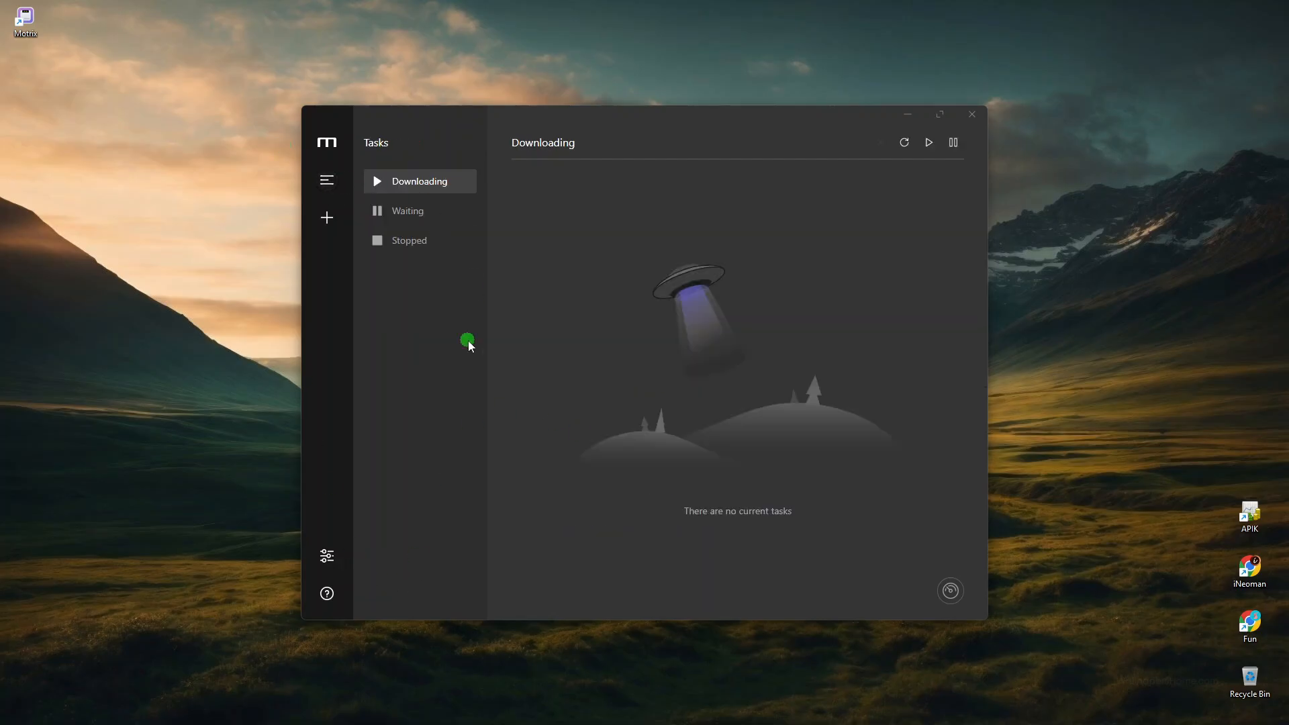